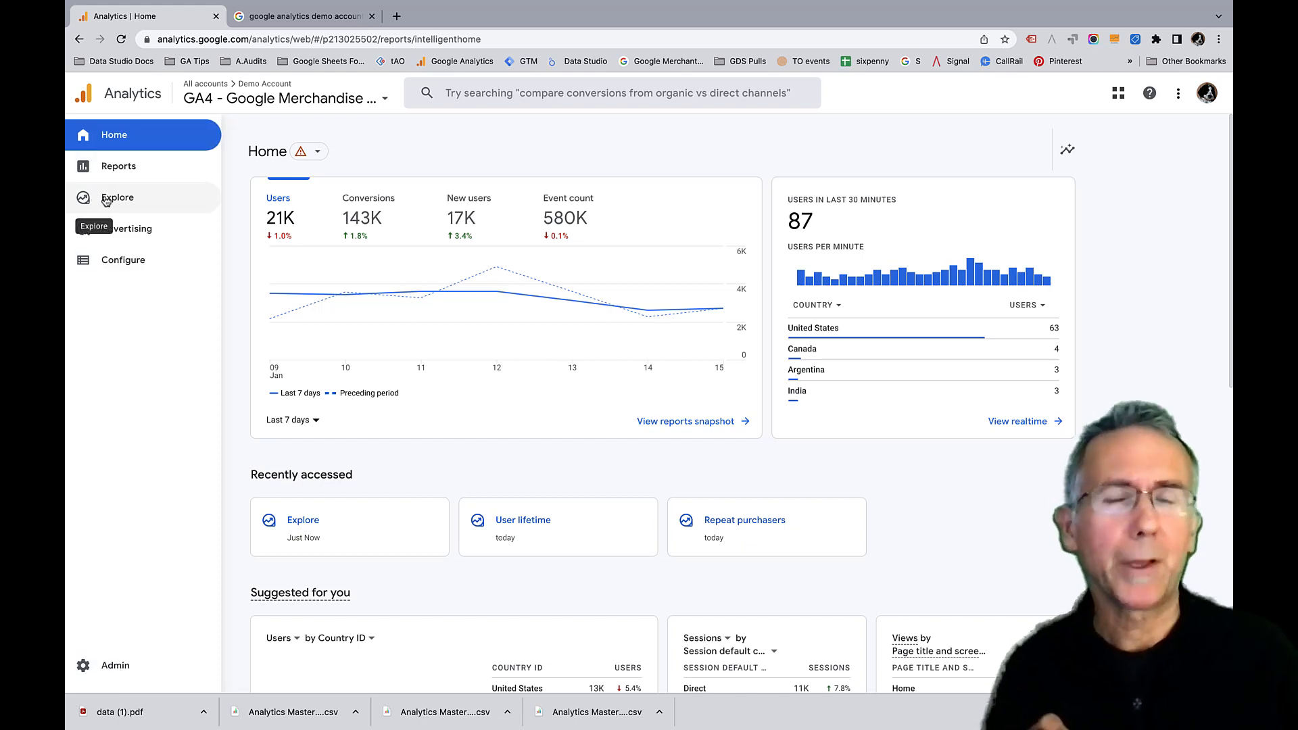
Go to the Explorations workspace from the left navigation
{"action": "left_click", "coordinate": [116, 197]}
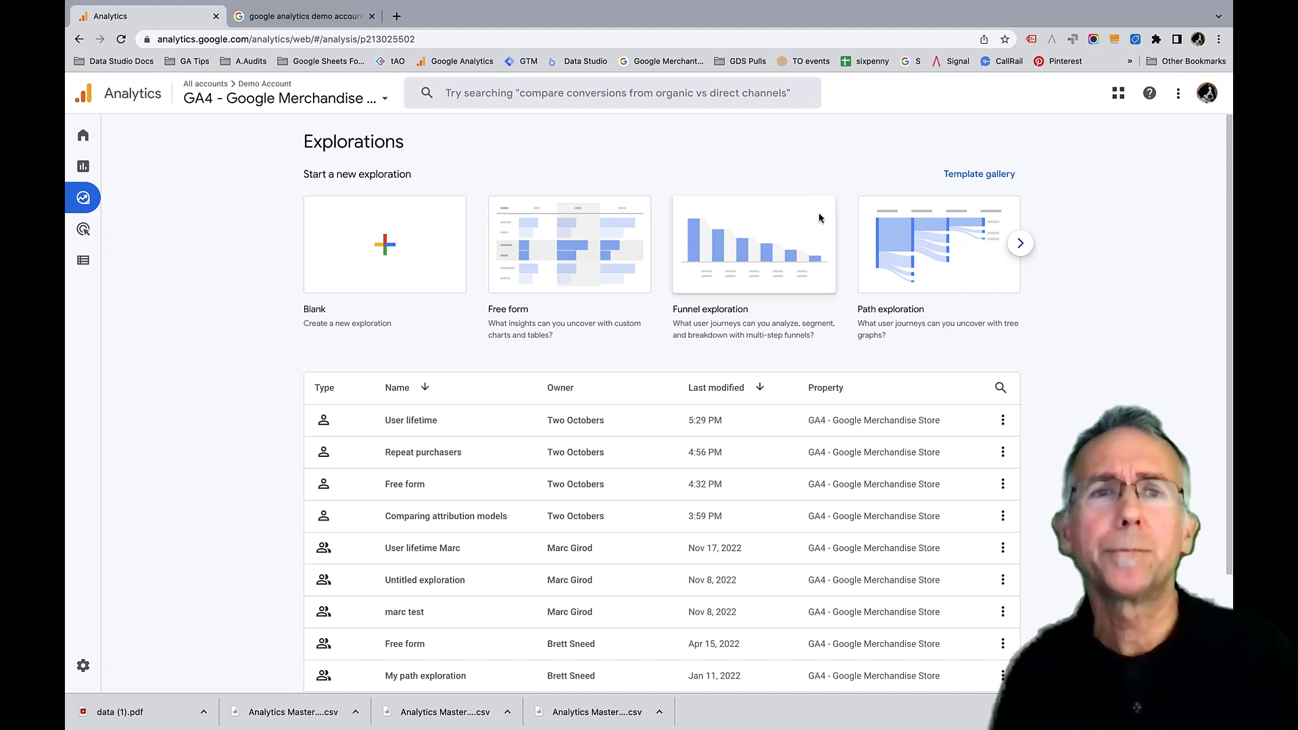
{"action": "mouse_move", "coordinate": [915, 254]}
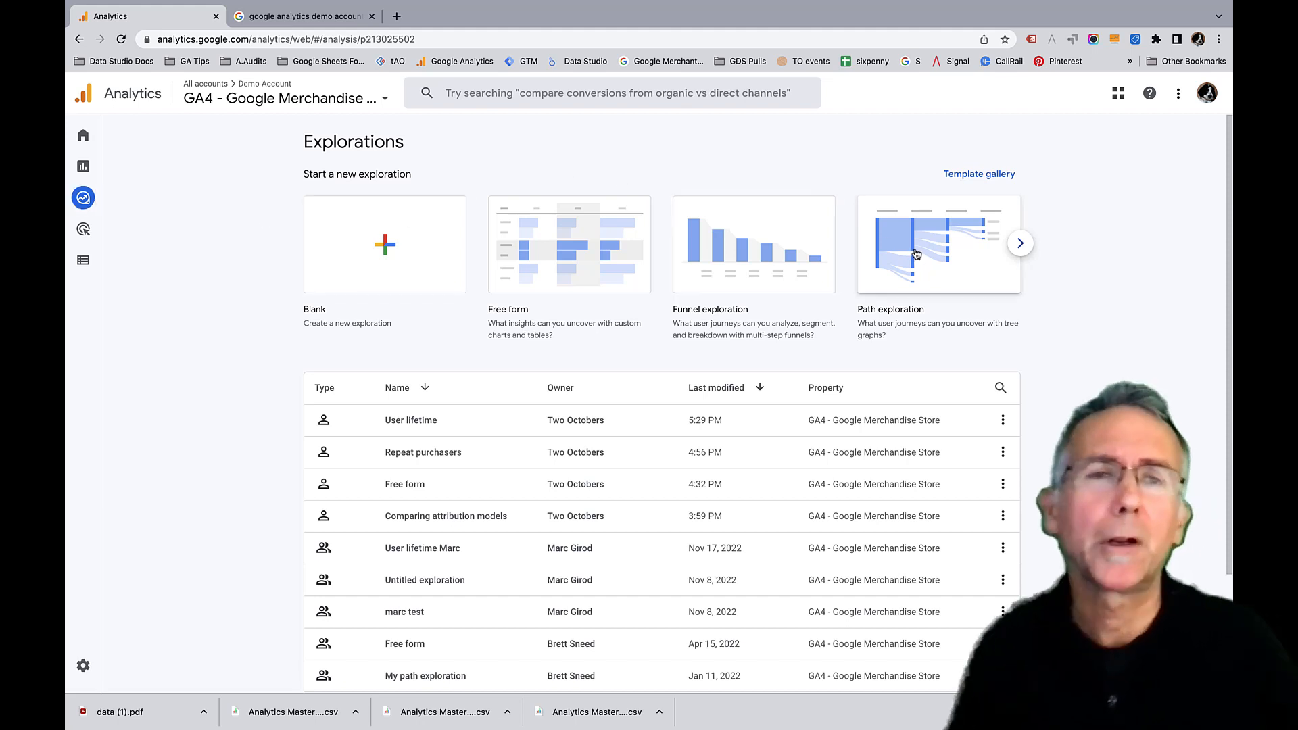
Create a new exploration from the Path exploration template
{"action": "left_click", "coordinate": [936, 245]}
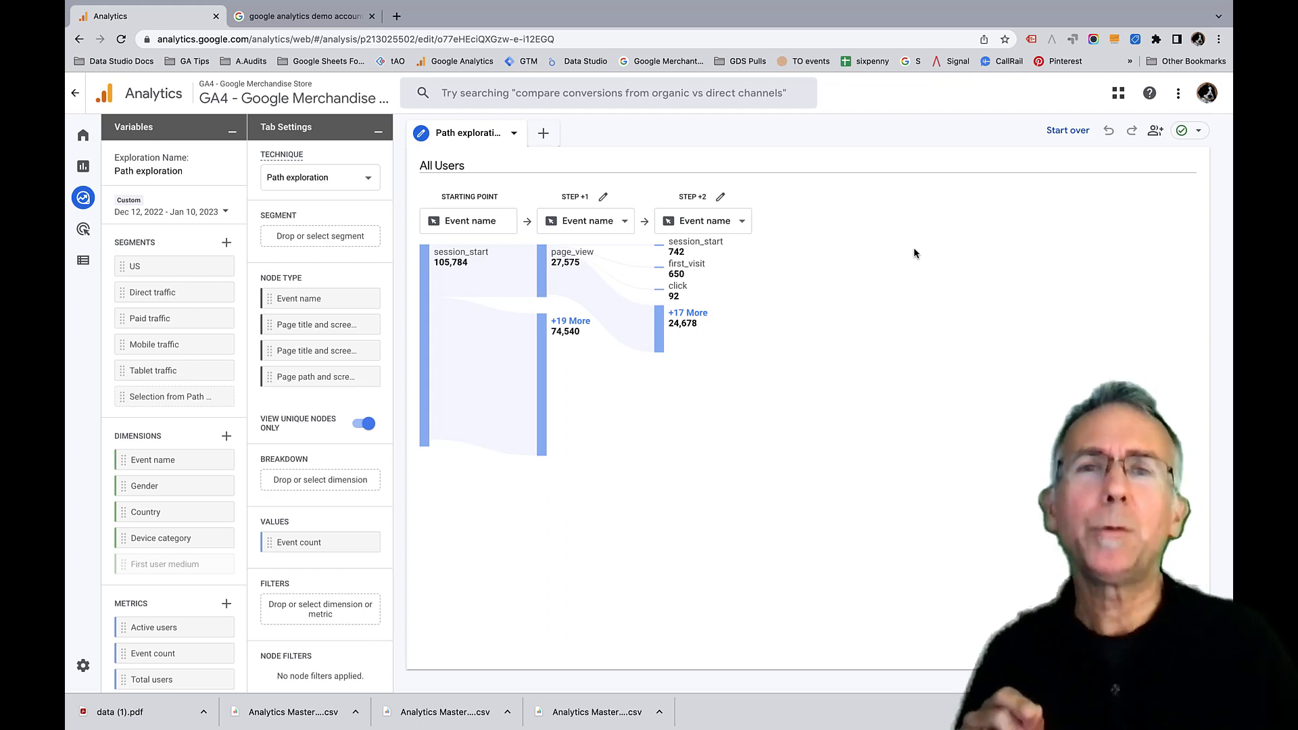
{"action": "mouse_move", "coordinate": [776, 287]}
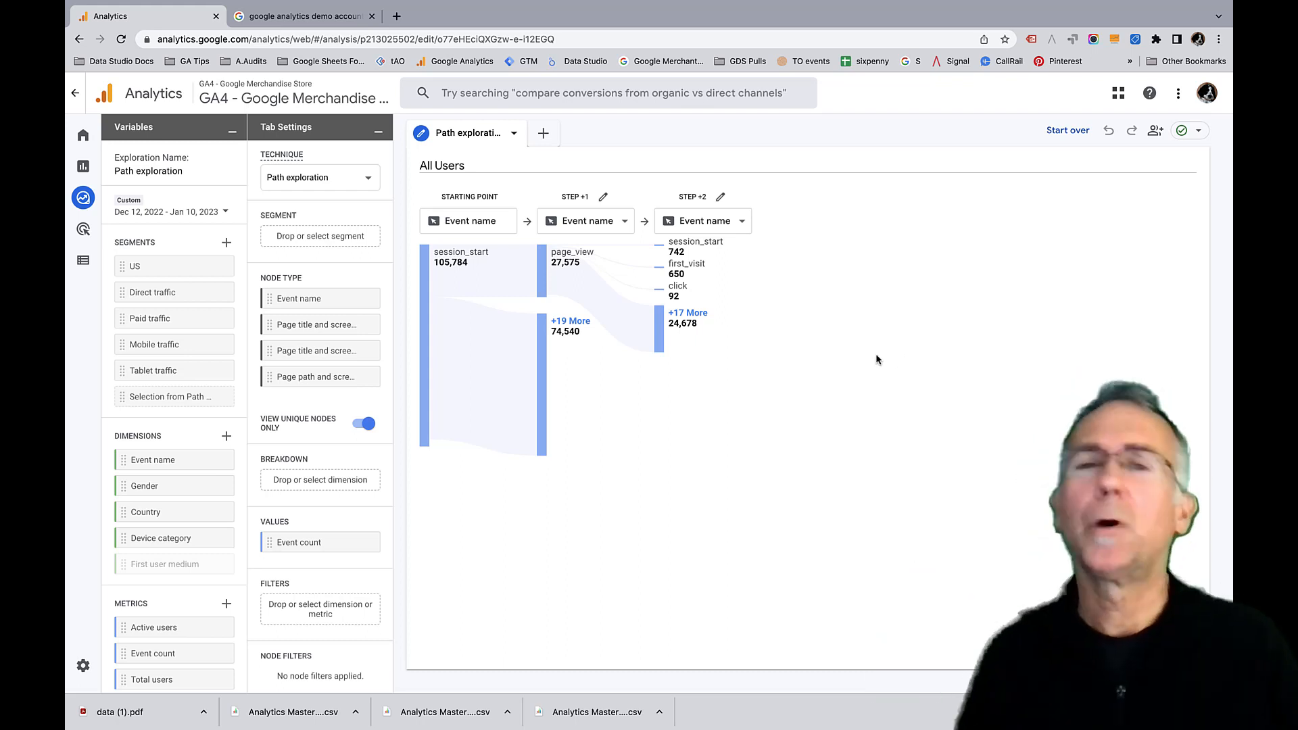
{"action": "mouse_move", "coordinate": [693, 357]}
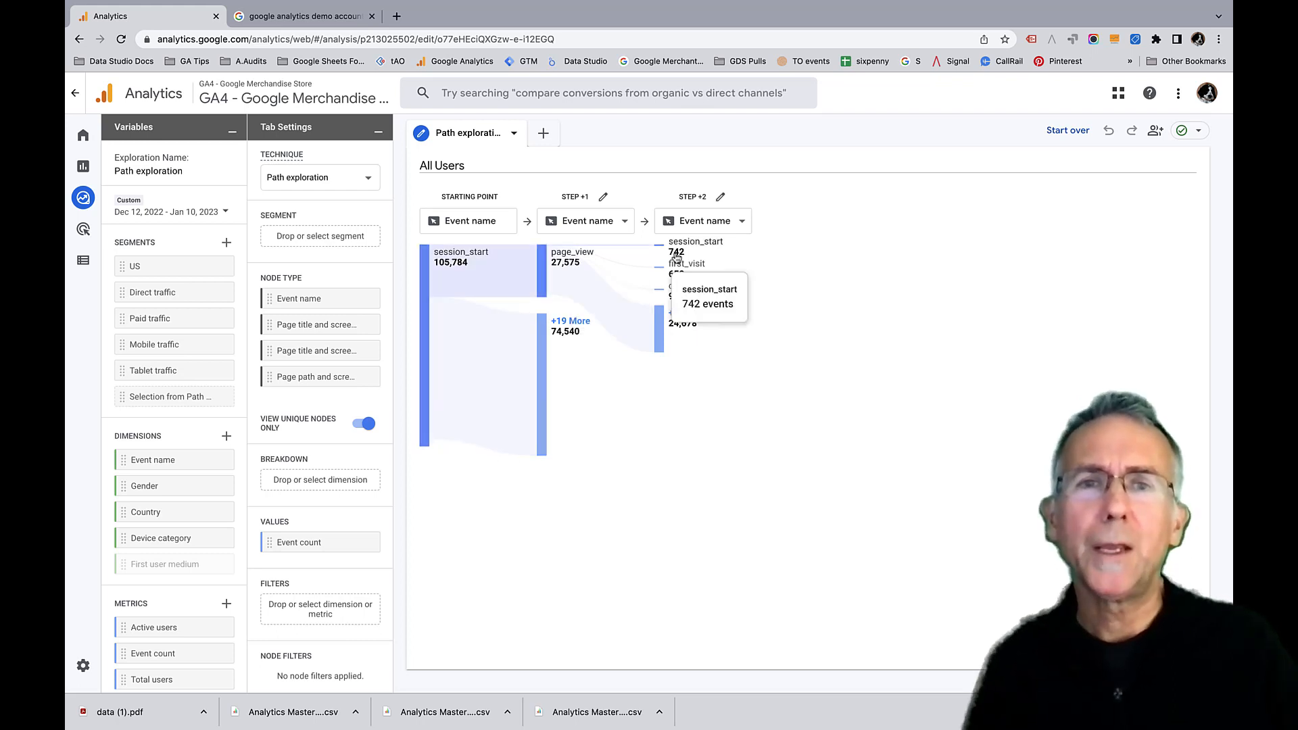
{"action": "mouse_move", "coordinate": [485, 279]}
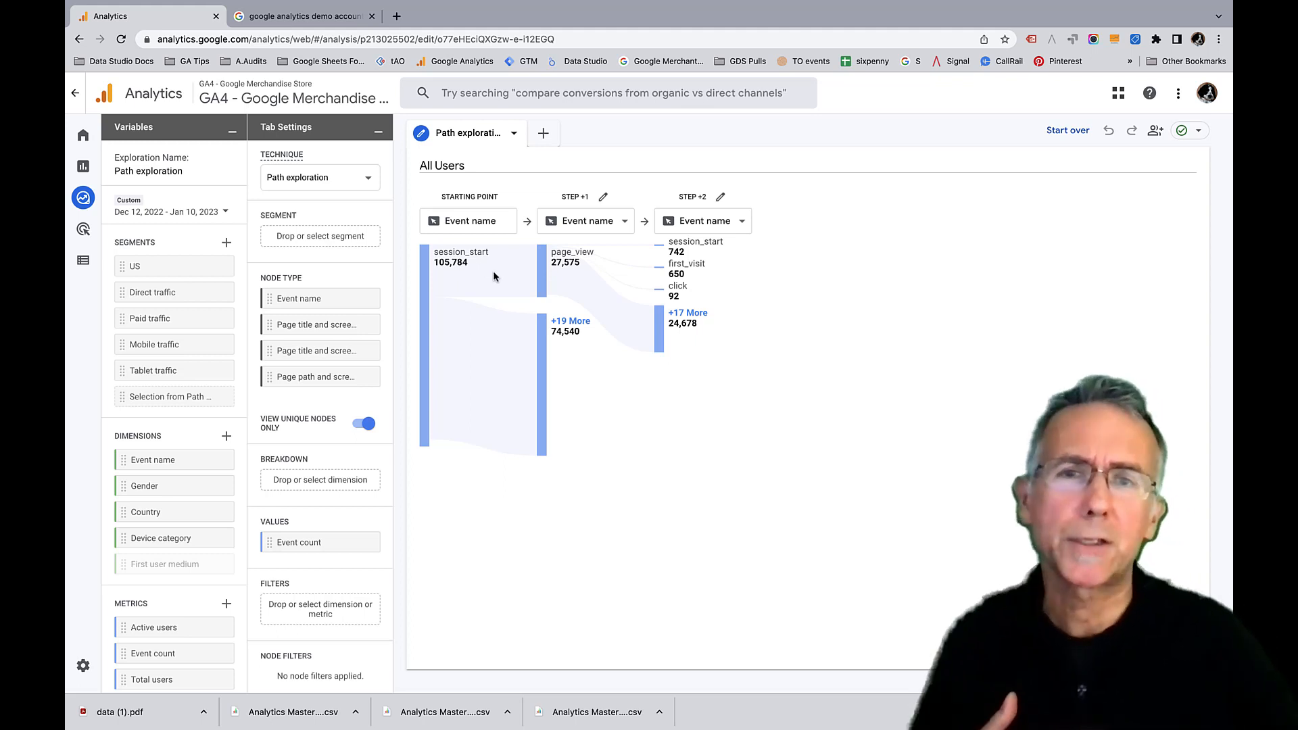
{"action": "mouse_move", "coordinate": [572, 256]}
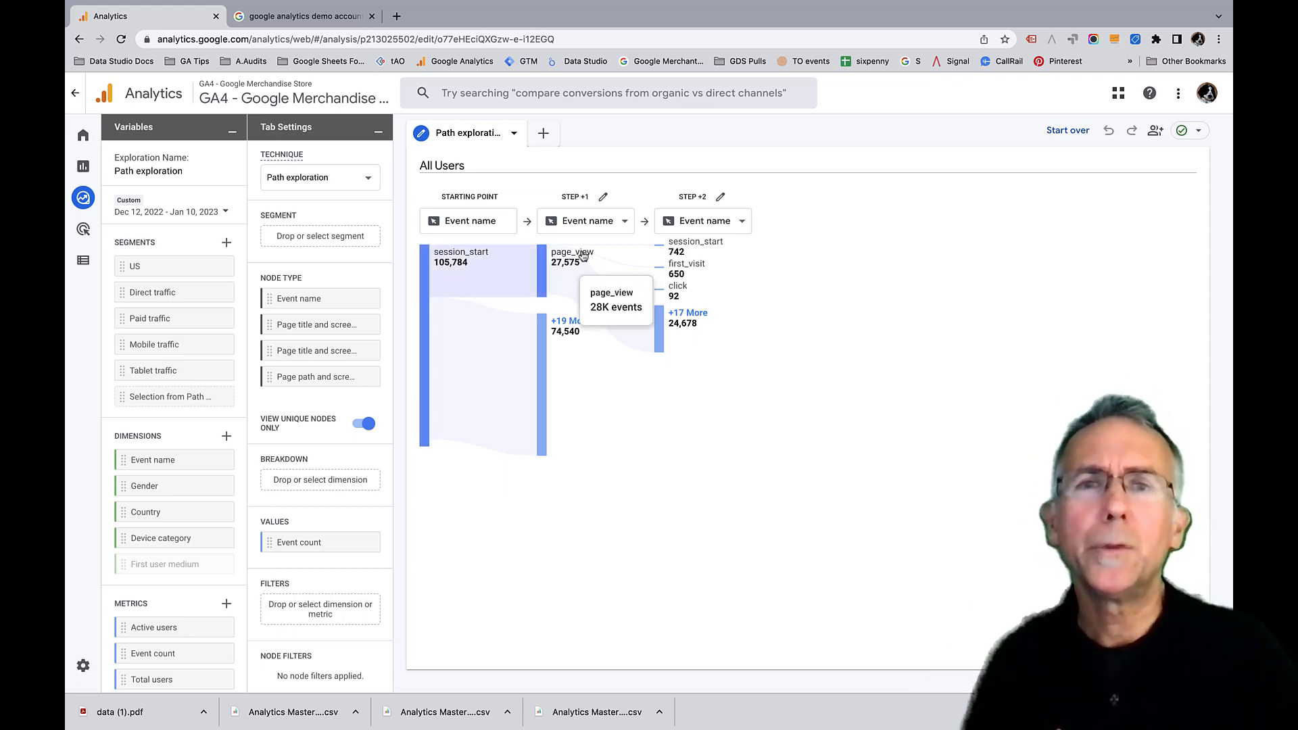
{"action": "mouse_move", "coordinate": [577, 275]}
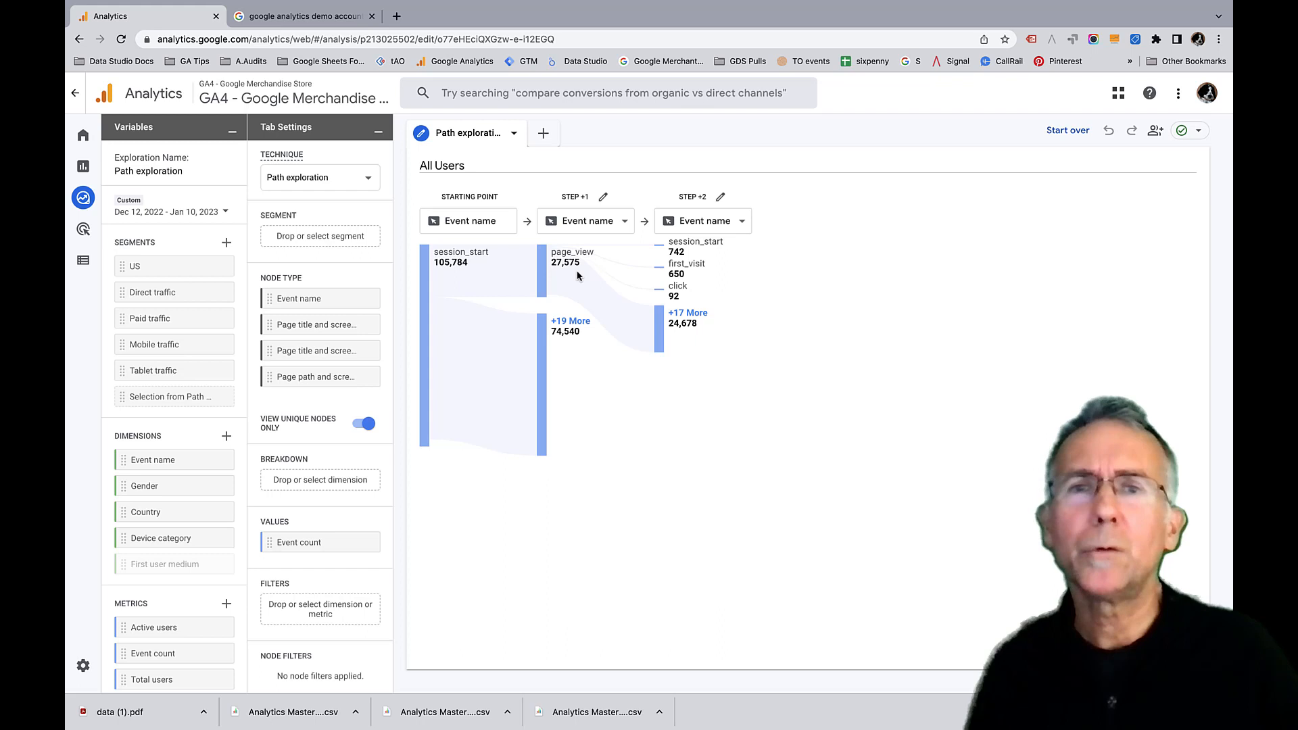
{"action": "mouse_move", "coordinate": [686, 275]}
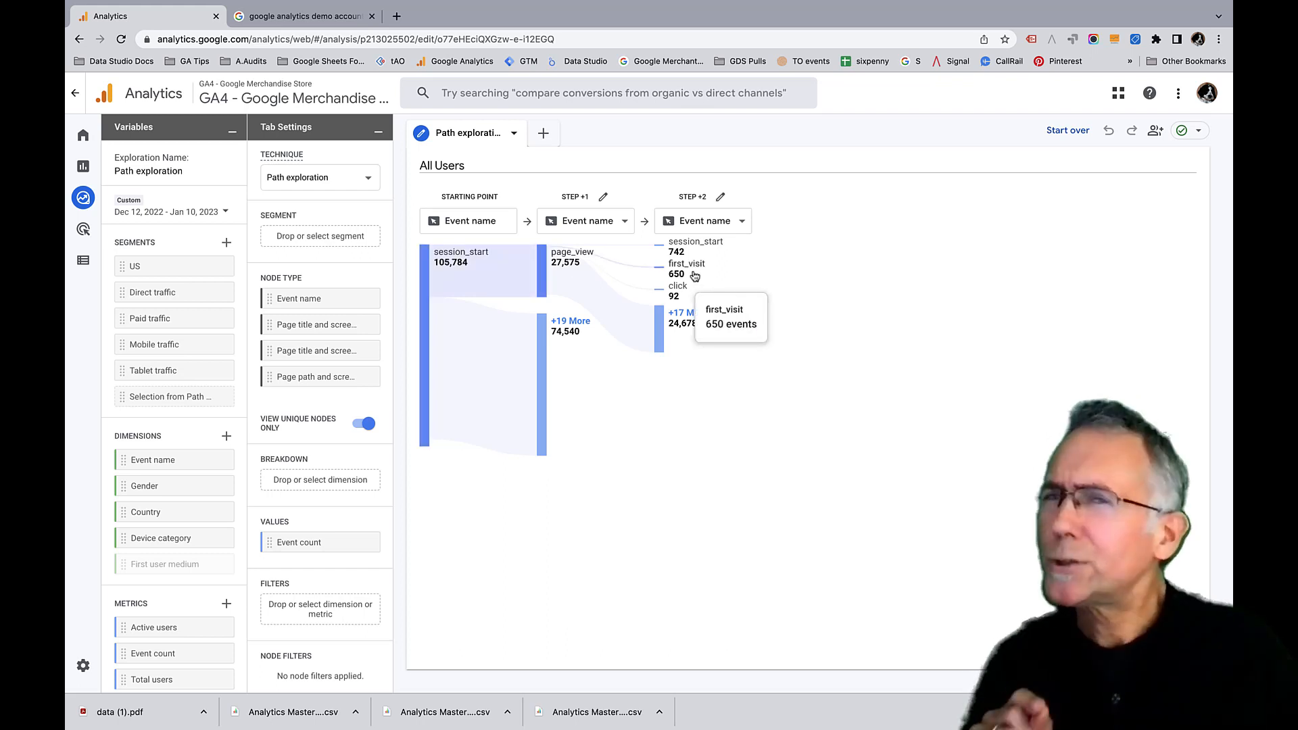
Switch the Step +1 node type to Page path and screen class
{"action": "left_click", "coordinate": [583, 220]}
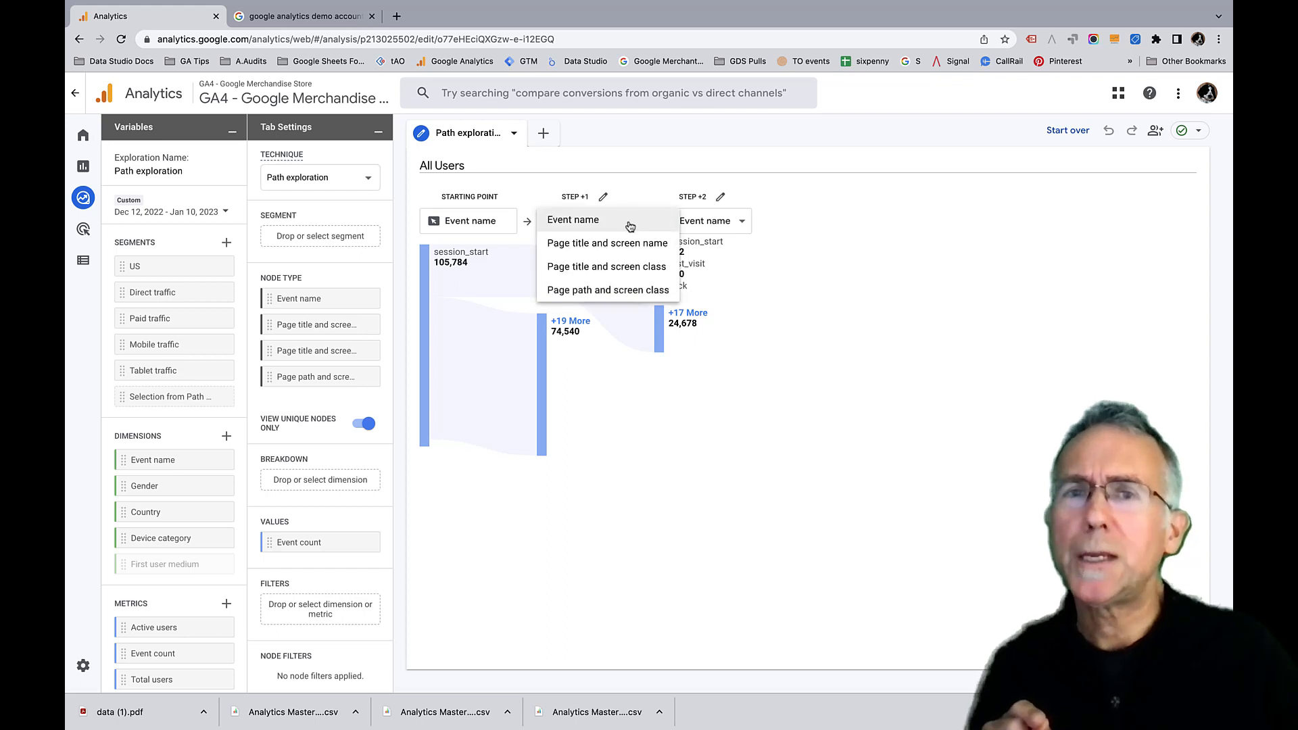
{"action": "mouse_move", "coordinate": [607, 289]}
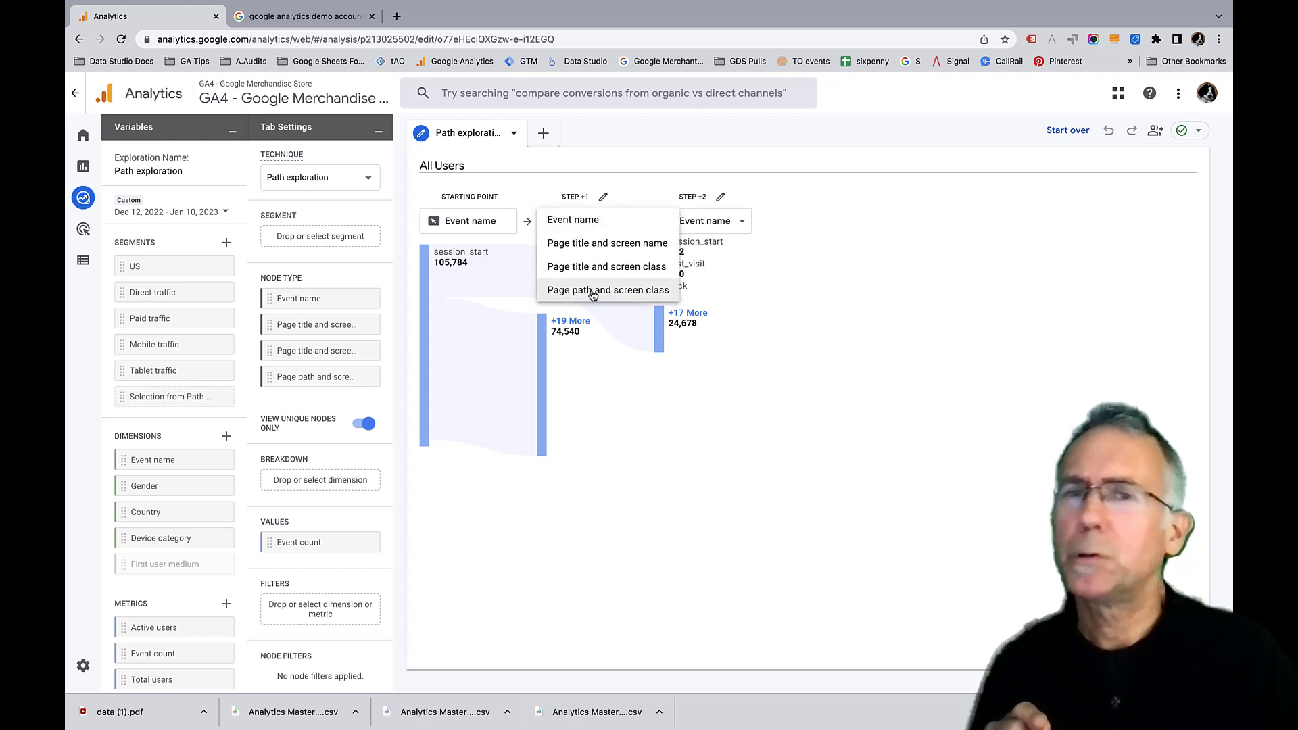
{"action": "mouse_move", "coordinate": [588, 437]}
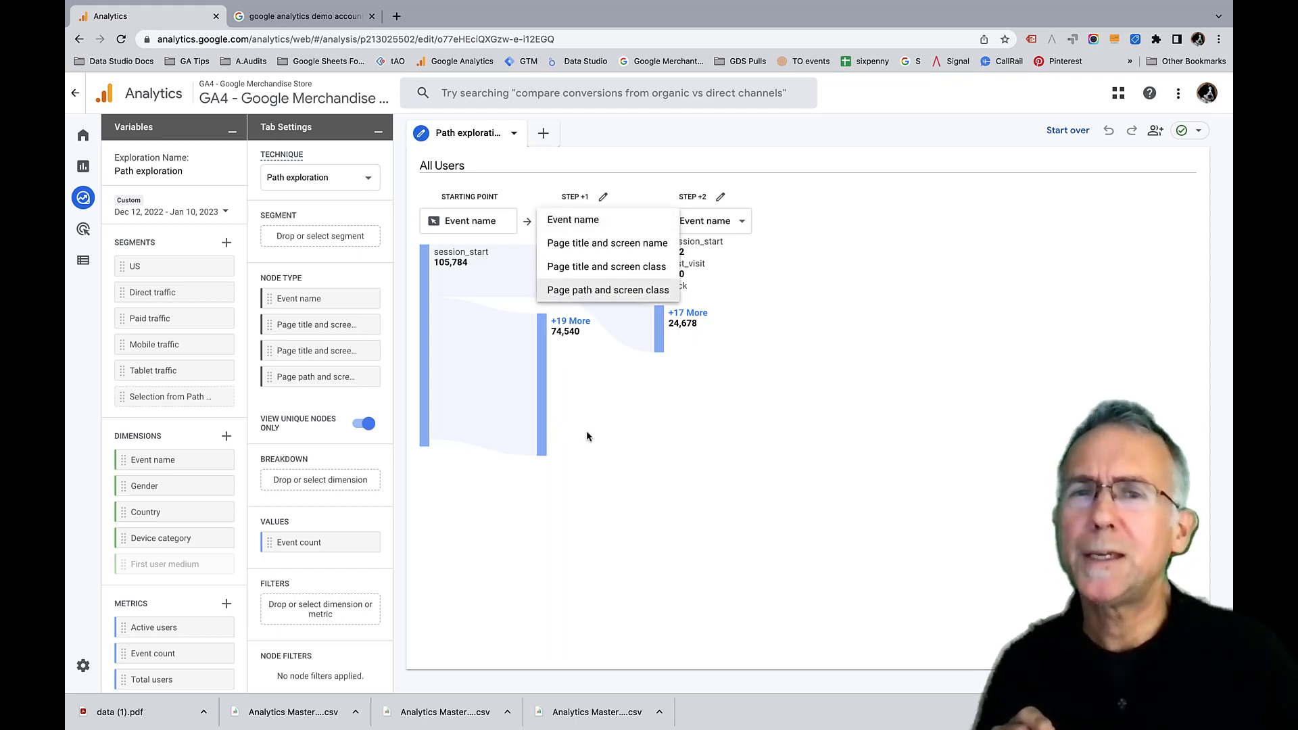
{"action": "left_click", "coordinate": [572, 219]}
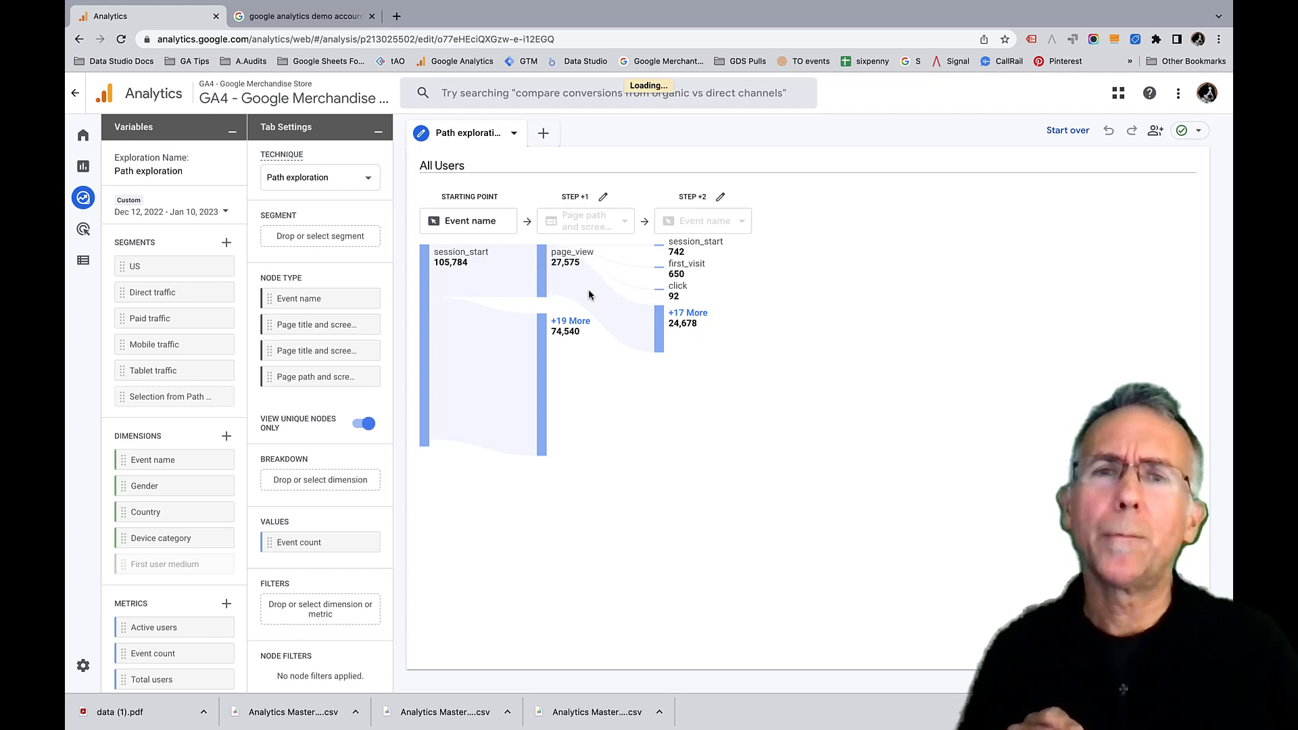
{"action": "mouse_move", "coordinate": [772, 504]}
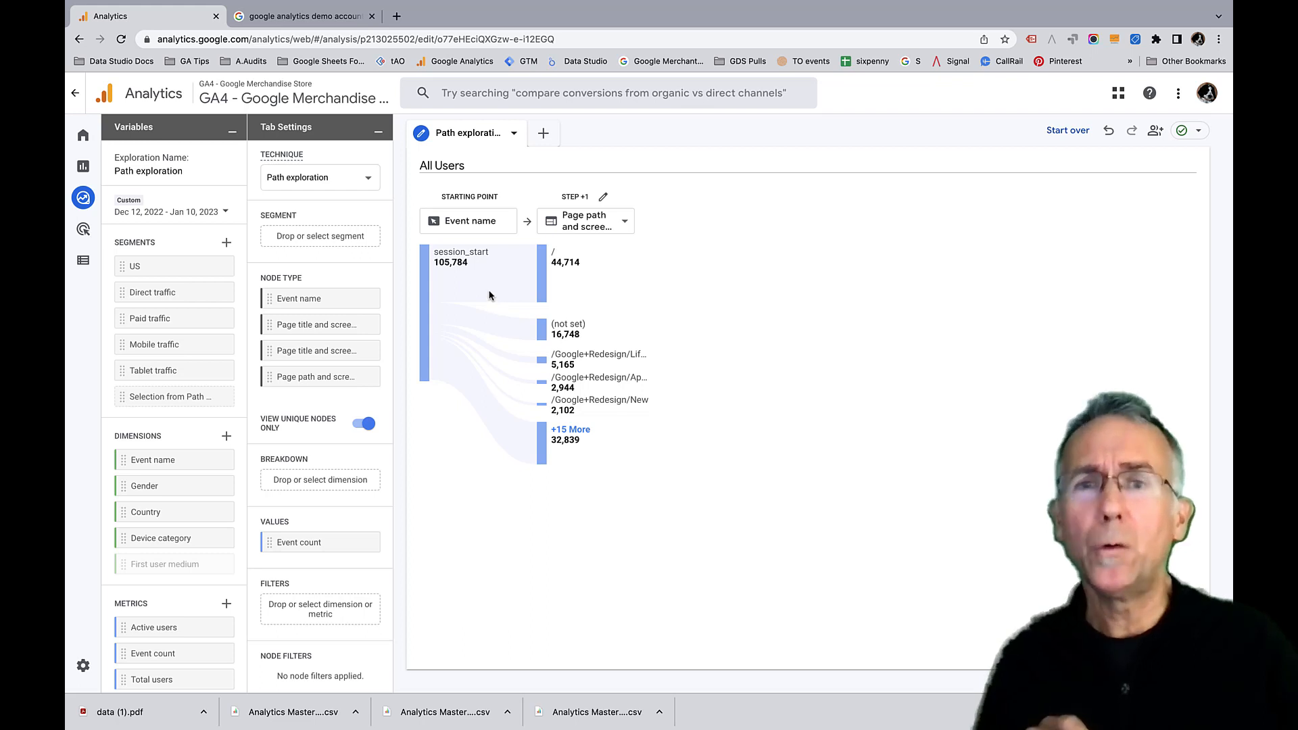
{"action": "mouse_move", "coordinate": [518, 290]}
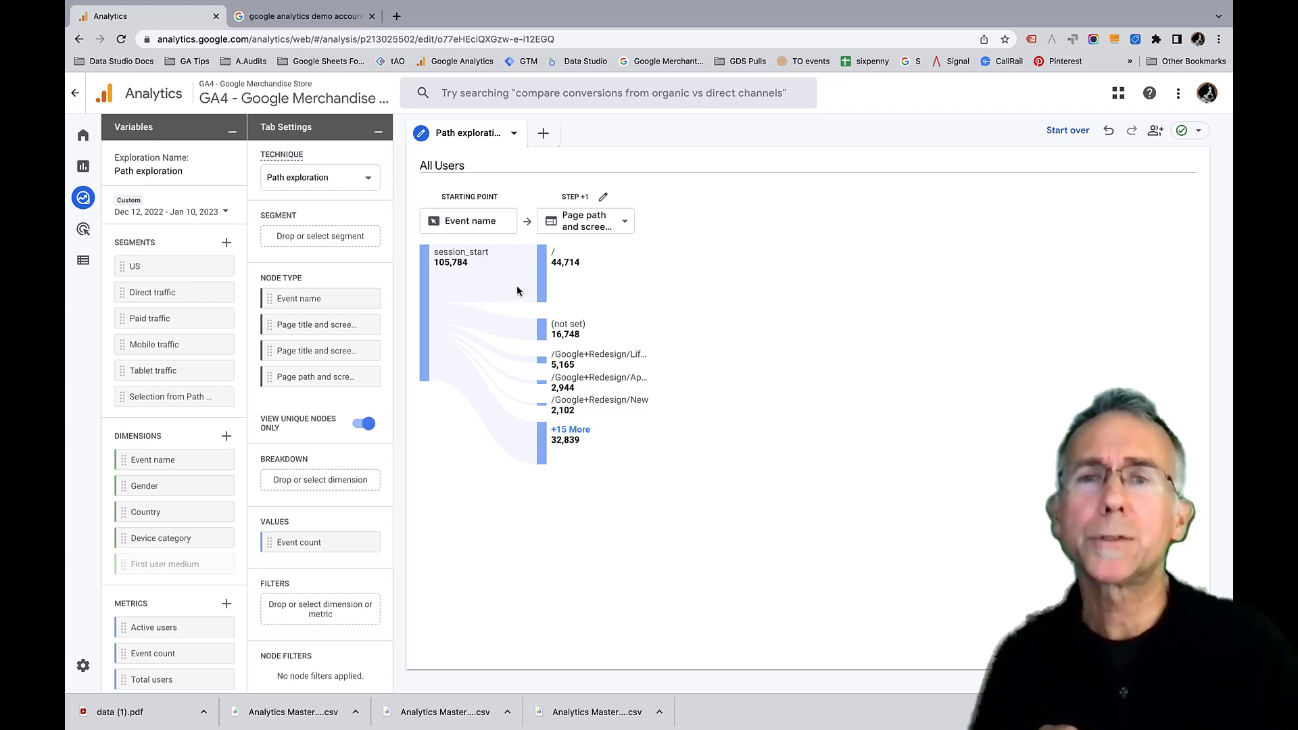
{"action": "mouse_move", "coordinate": [511, 280]}
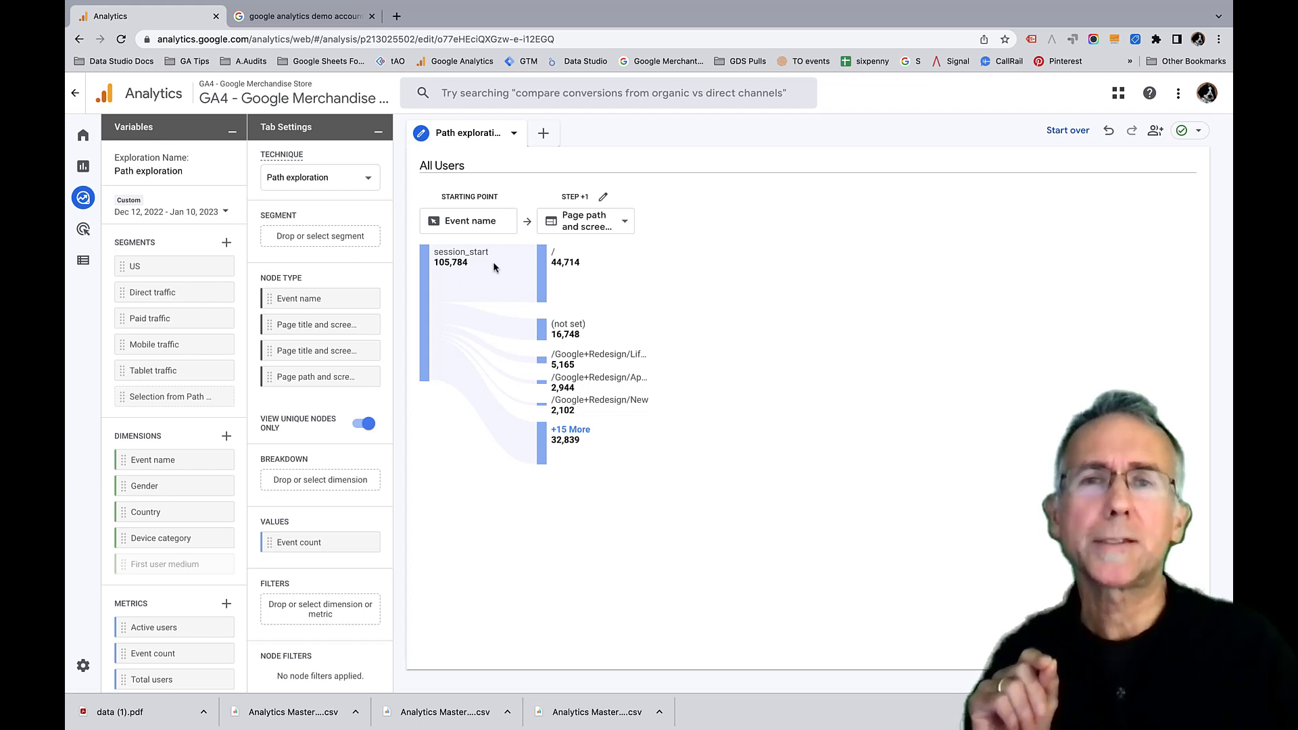
{"action": "mouse_move", "coordinate": [588, 265]}
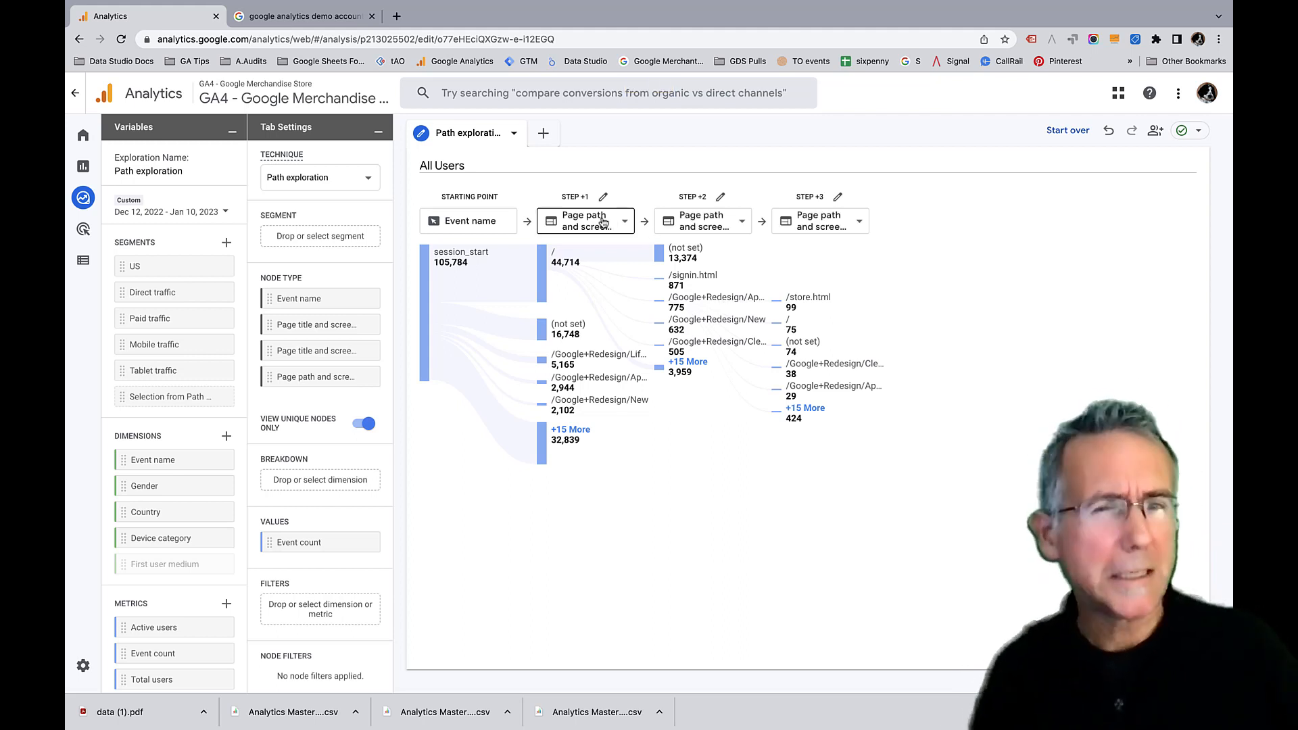
{"action": "mouse_move", "coordinate": [686, 252]}
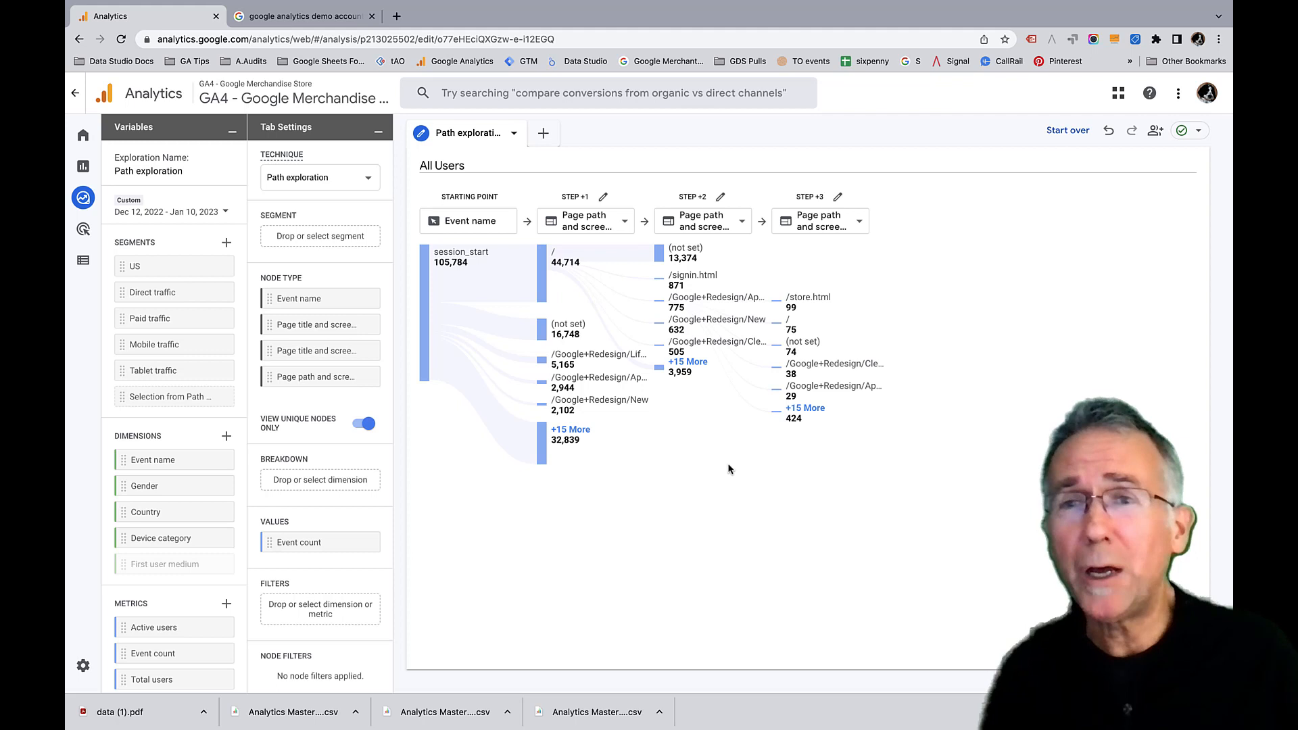
{"action": "mouse_move", "coordinate": [492, 284]}
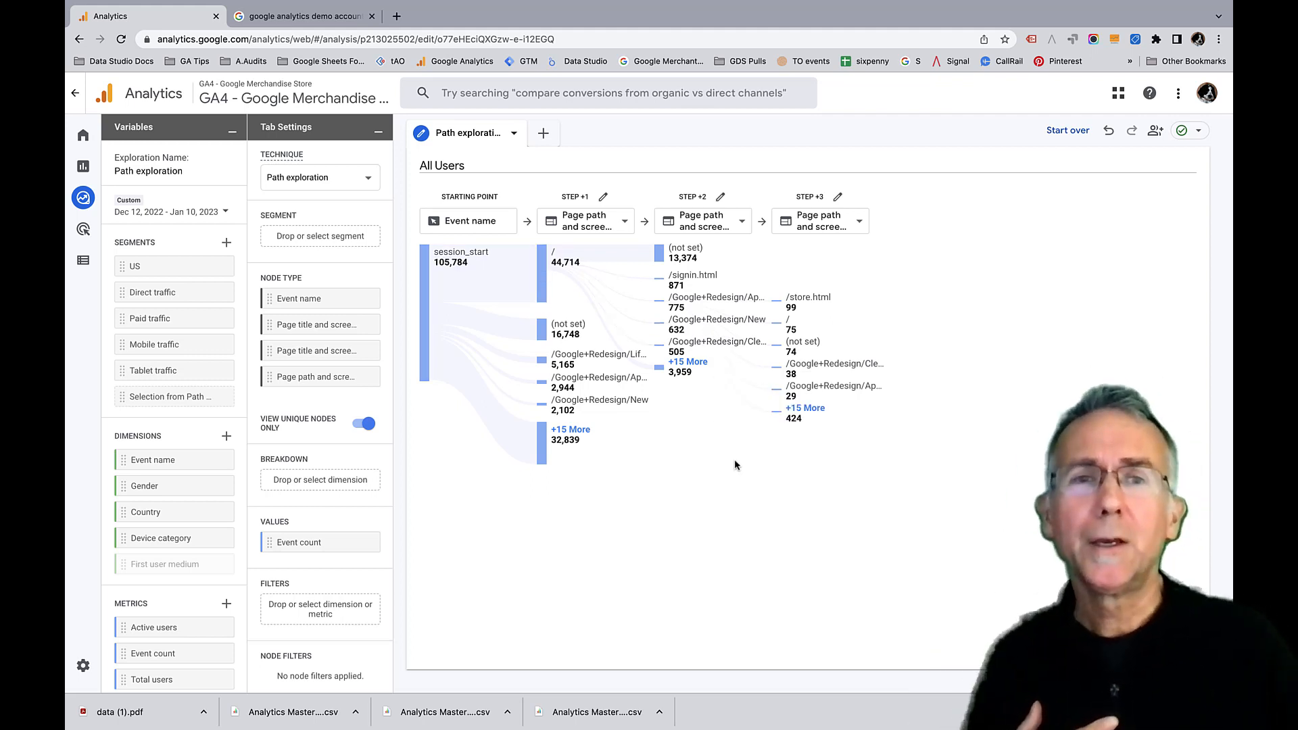
{"action": "mouse_move", "coordinate": [794, 302]}
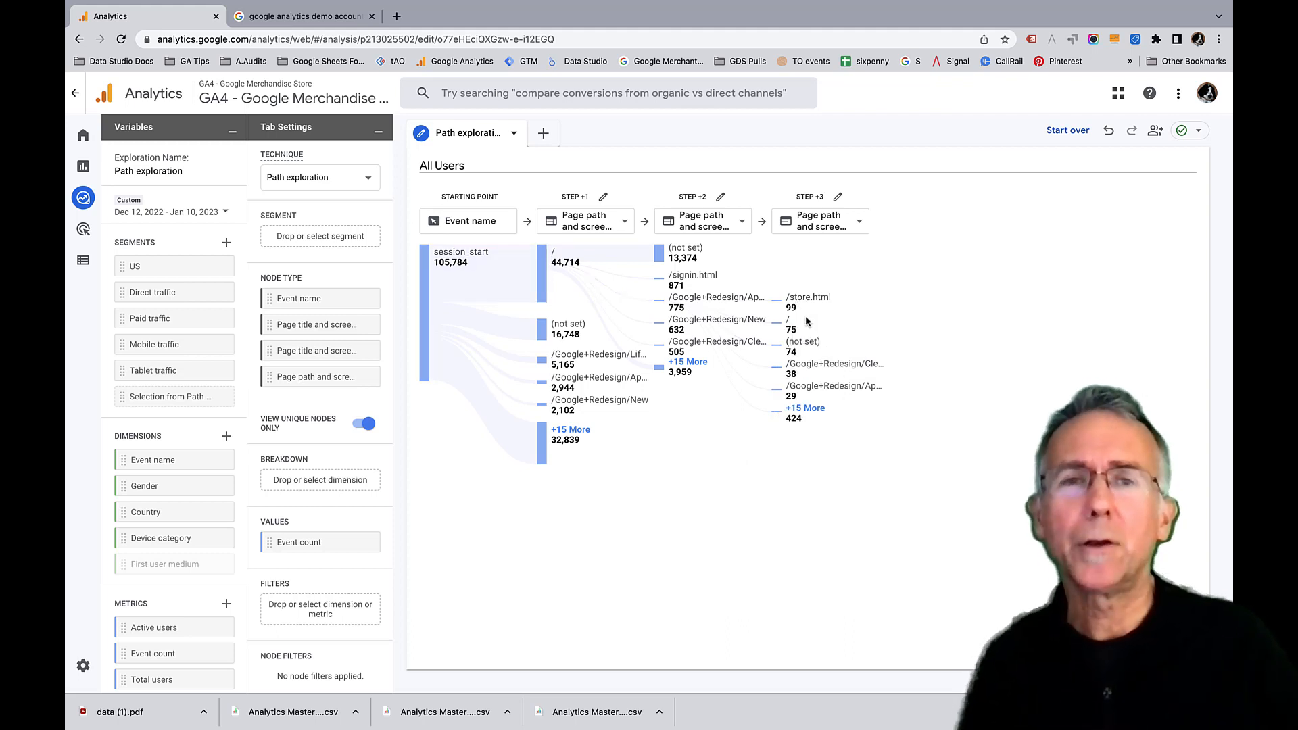
{"action": "mouse_move", "coordinate": [681, 468]}
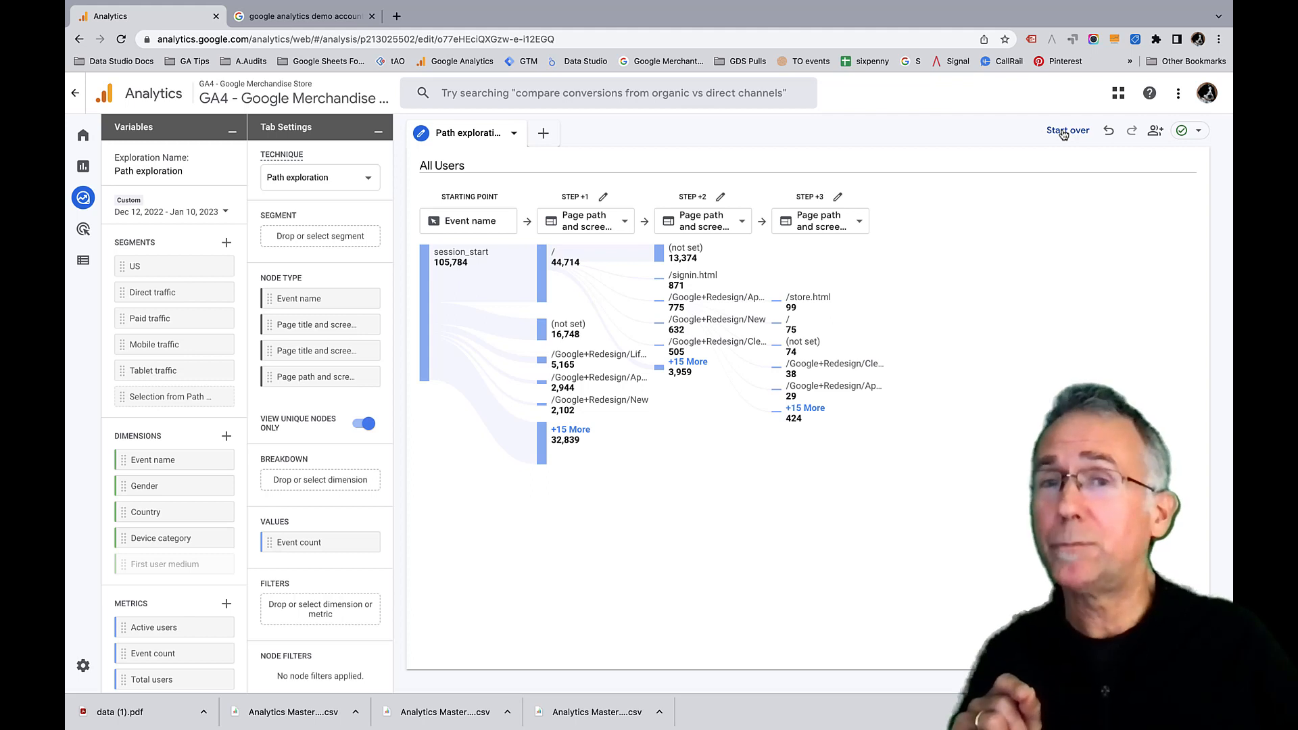
Start over and set the starting point node type to Page path and screen class
{"action": "left_click", "coordinate": [1067, 130]}
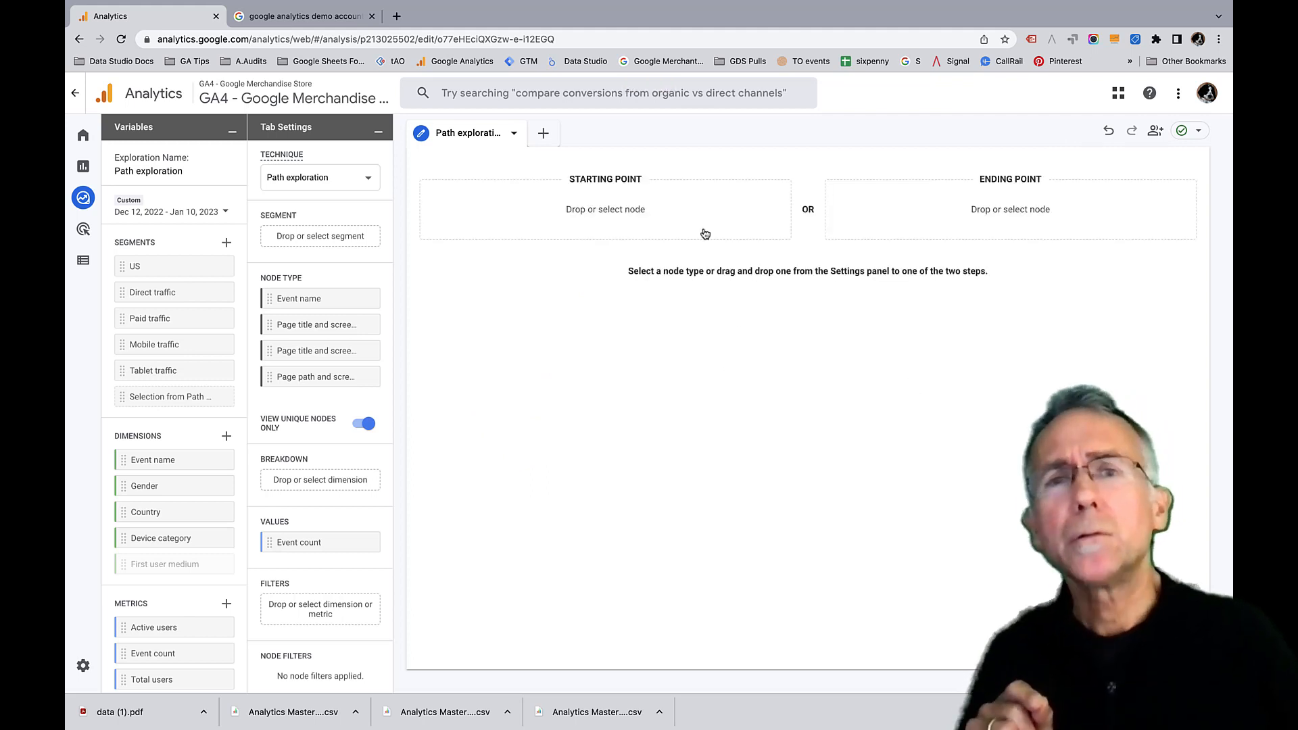
{"action": "mouse_move", "coordinate": [622, 214]}
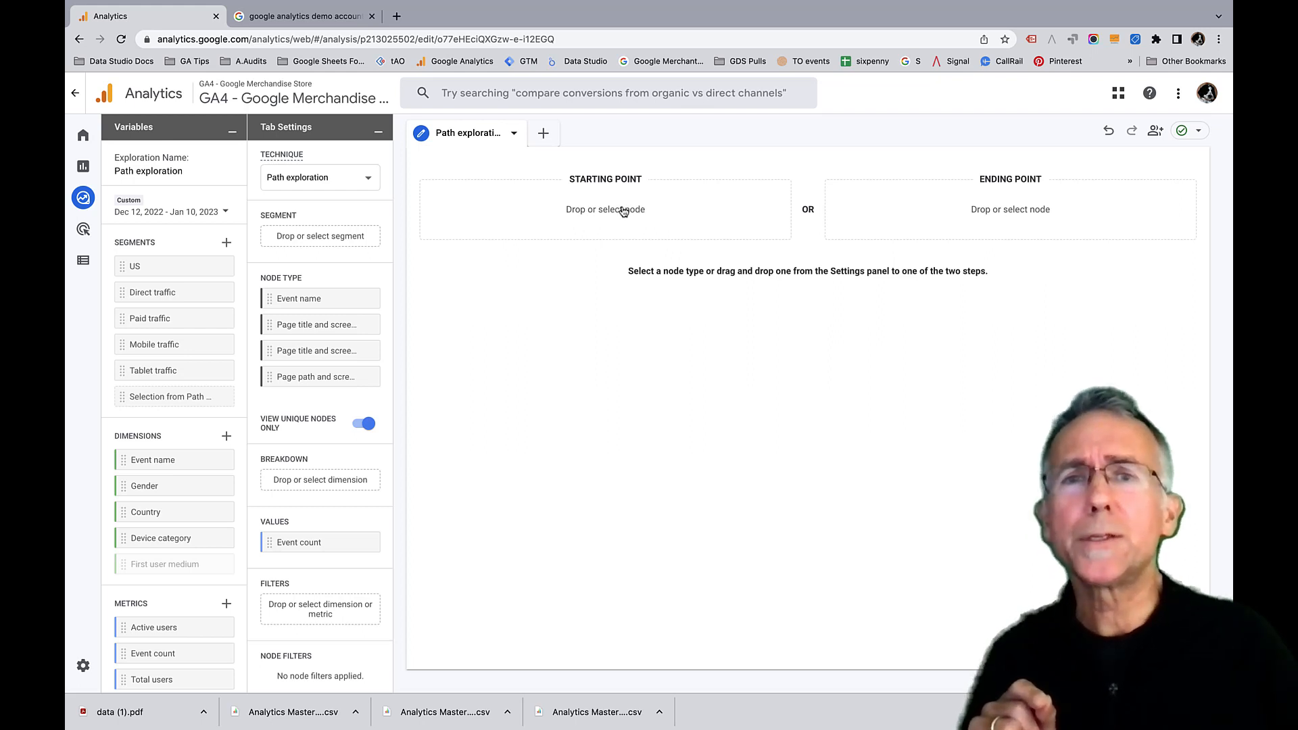
{"action": "left_click", "coordinate": [604, 208]}
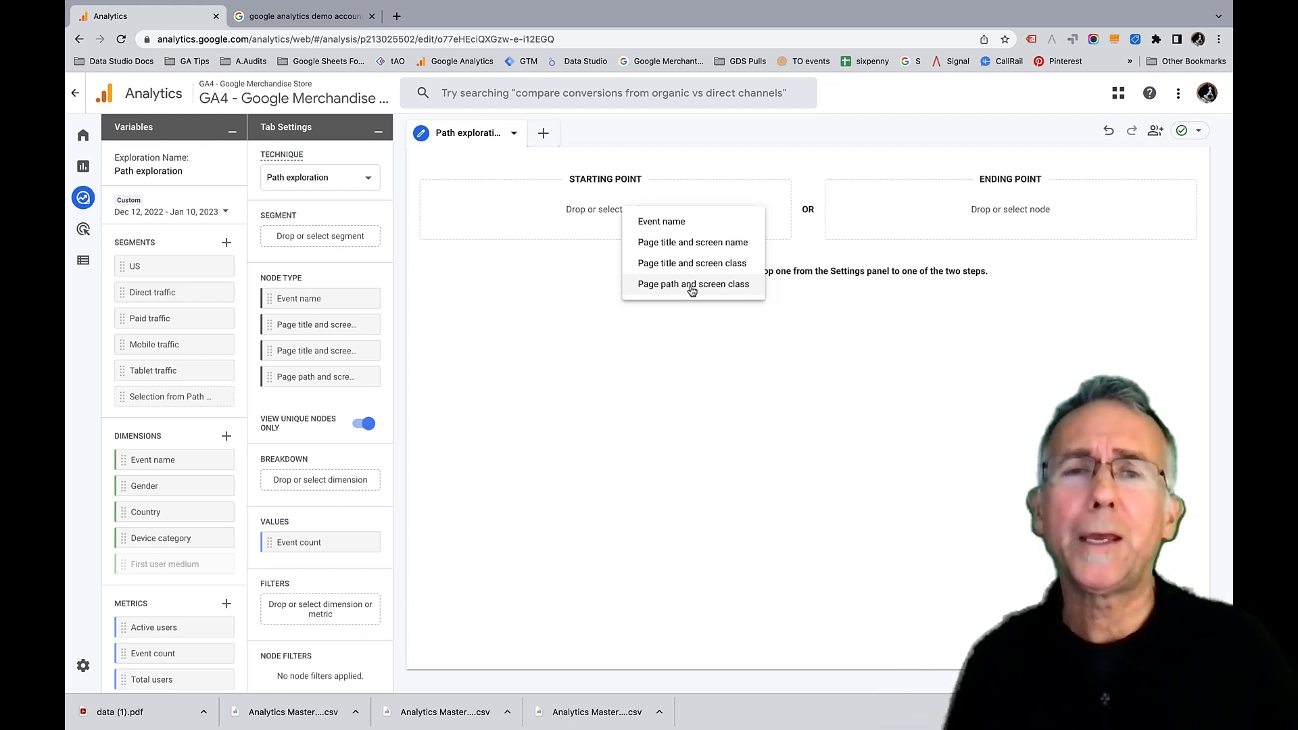
{"action": "left_click", "coordinate": [692, 284]}
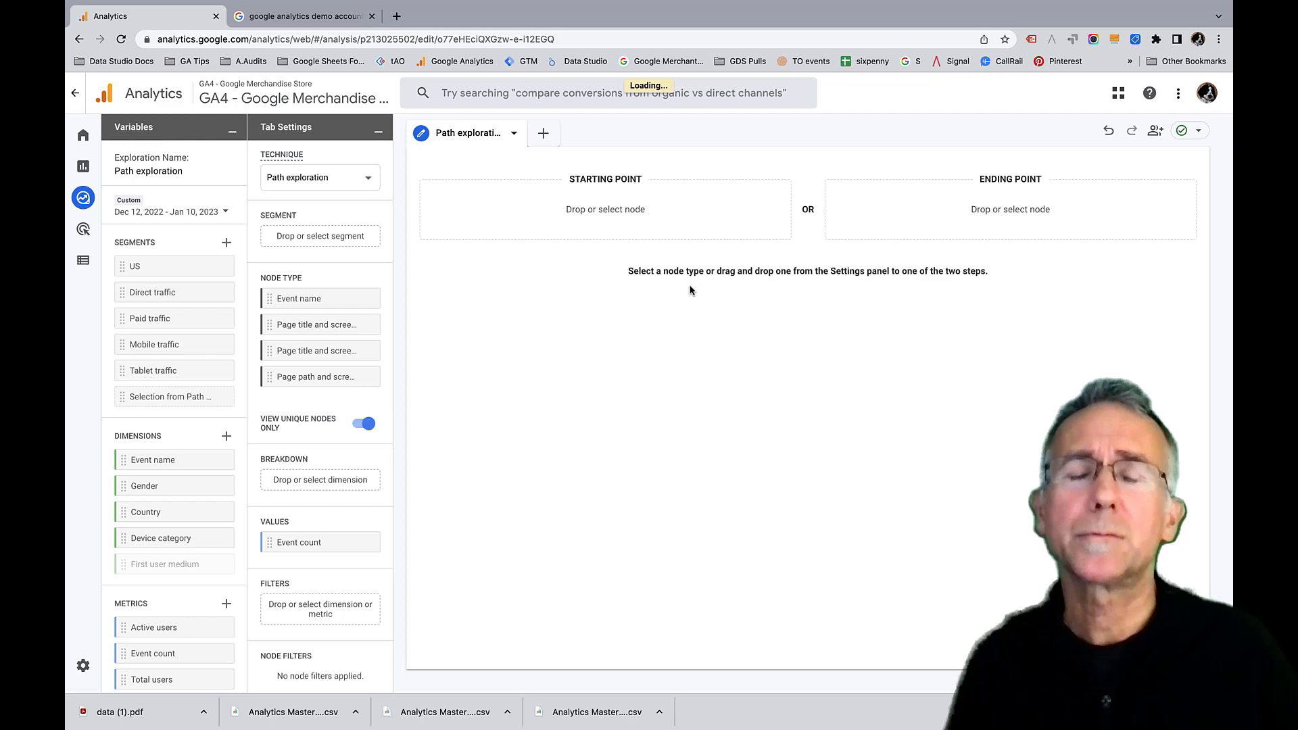
Start the path at /Google+Redesign/Apparel/Mens, expand its /store.html branch, then start over
{"action": "left_click", "coordinate": [604, 208]}
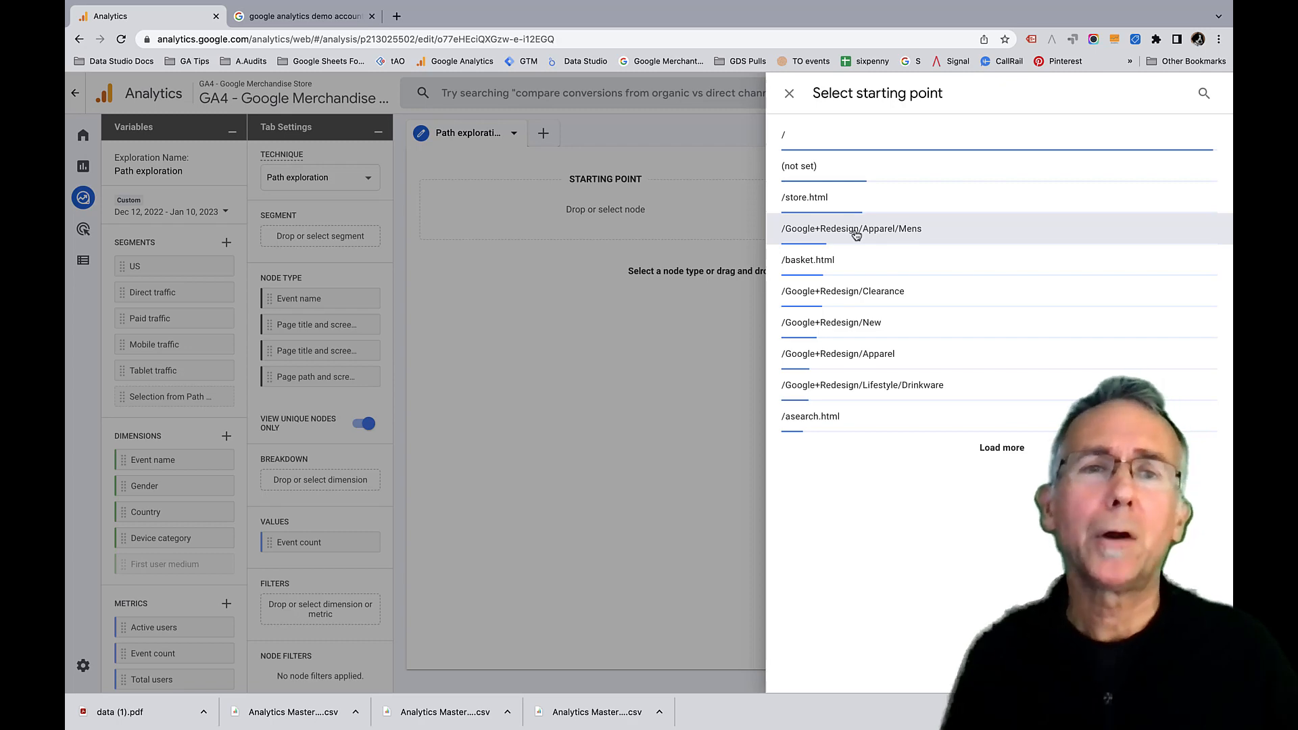
{"action": "left_click", "coordinate": [850, 228]}
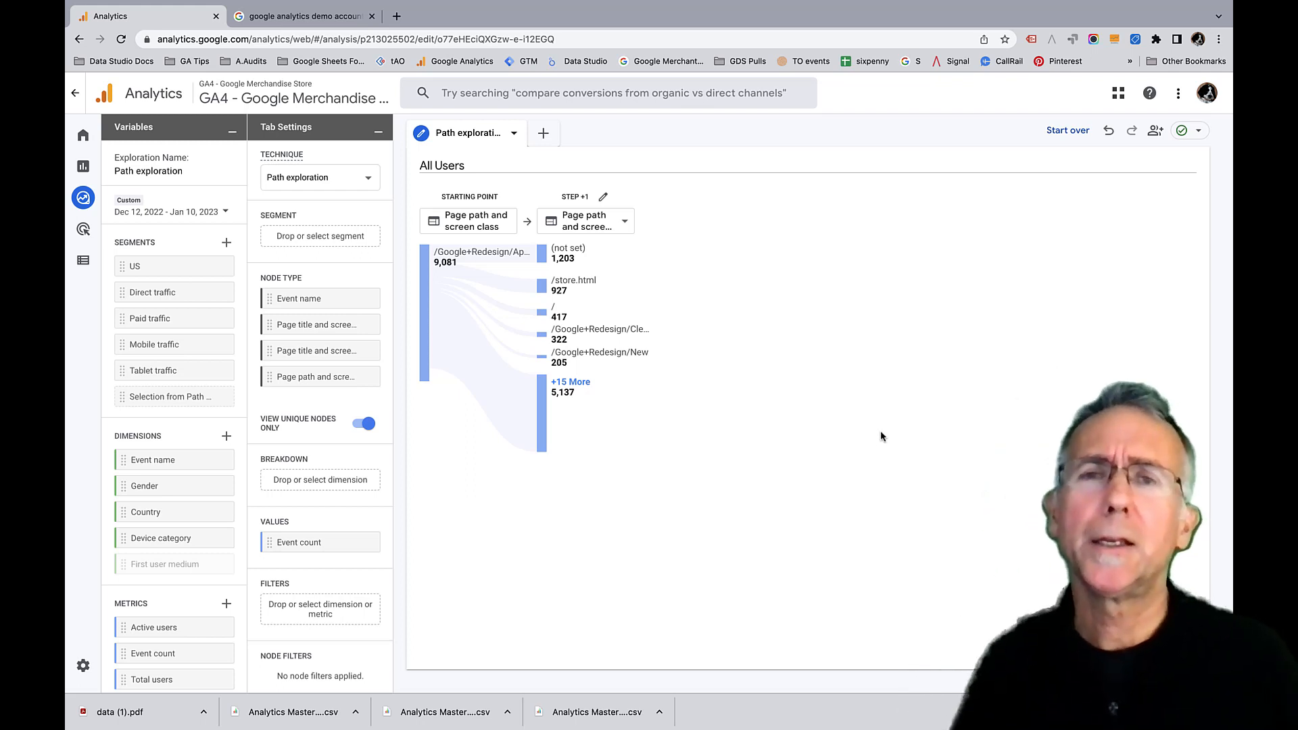
{"action": "mouse_move", "coordinate": [850, 438]}
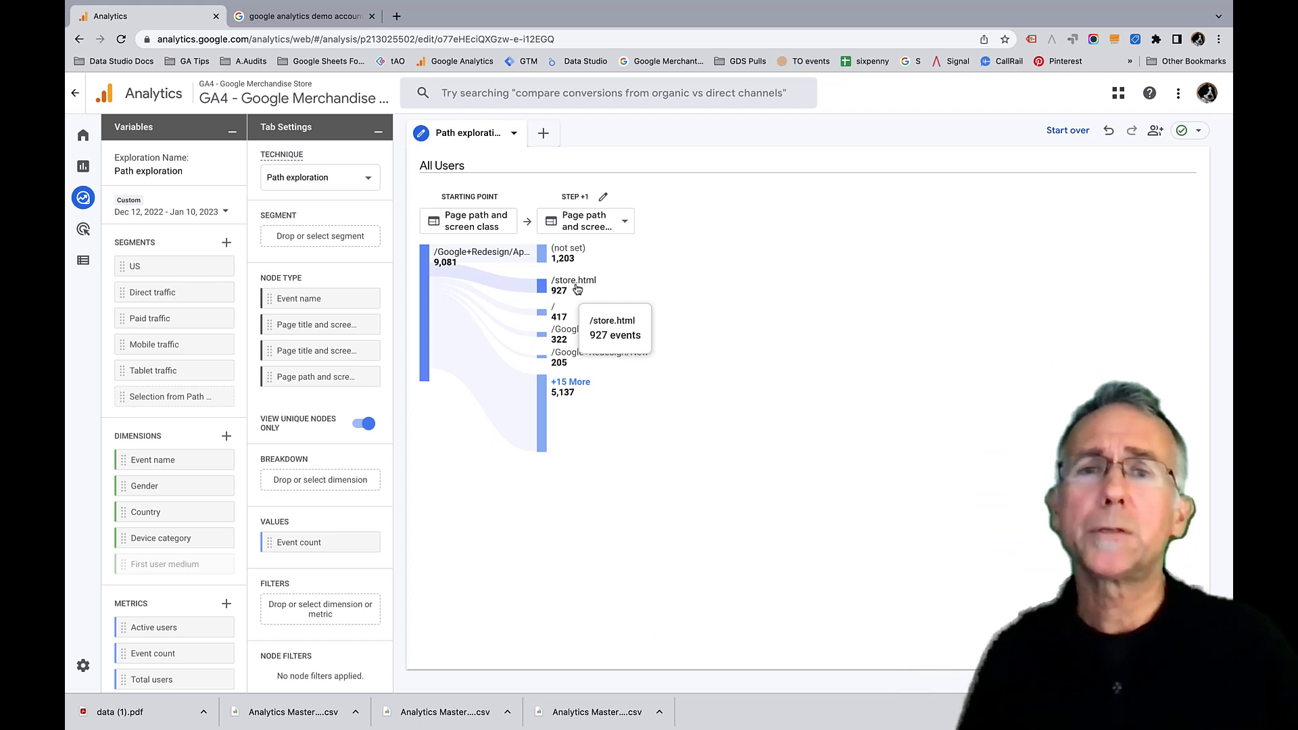
{"action": "left_click", "coordinate": [573, 285]}
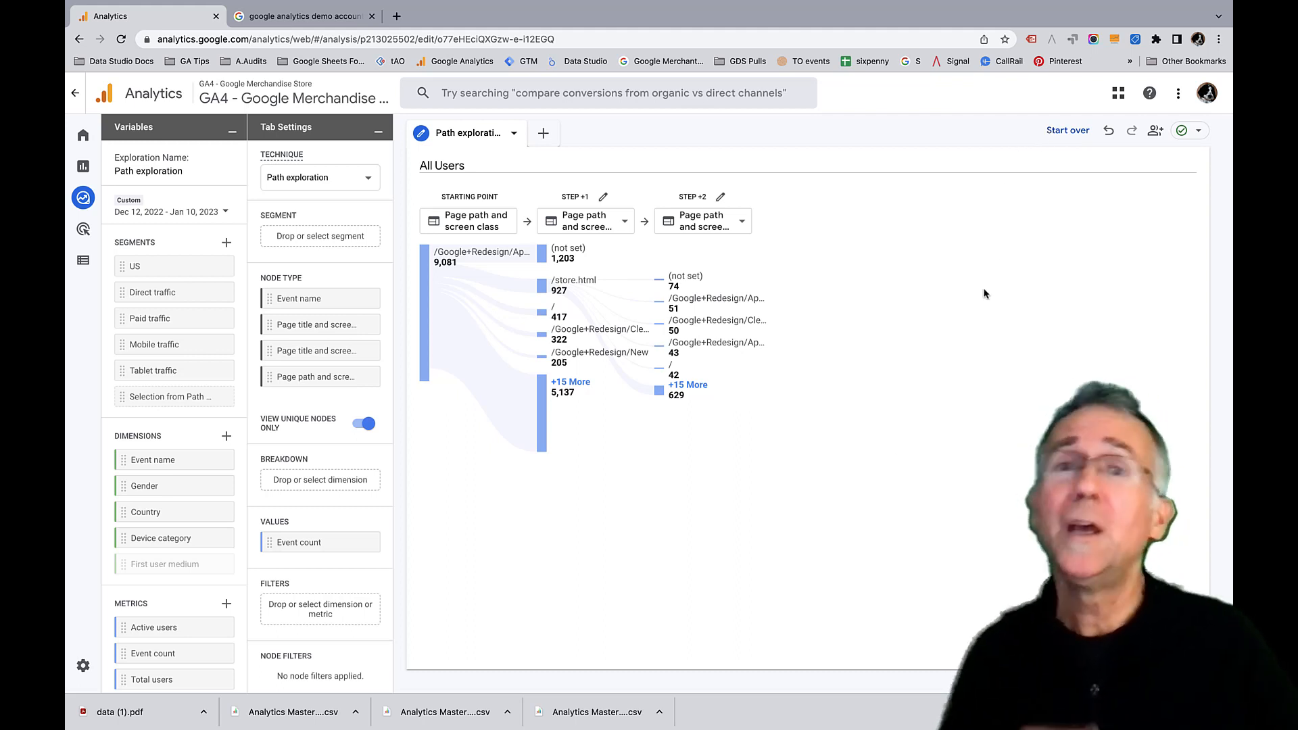
{"action": "mouse_move", "coordinate": [961, 397]}
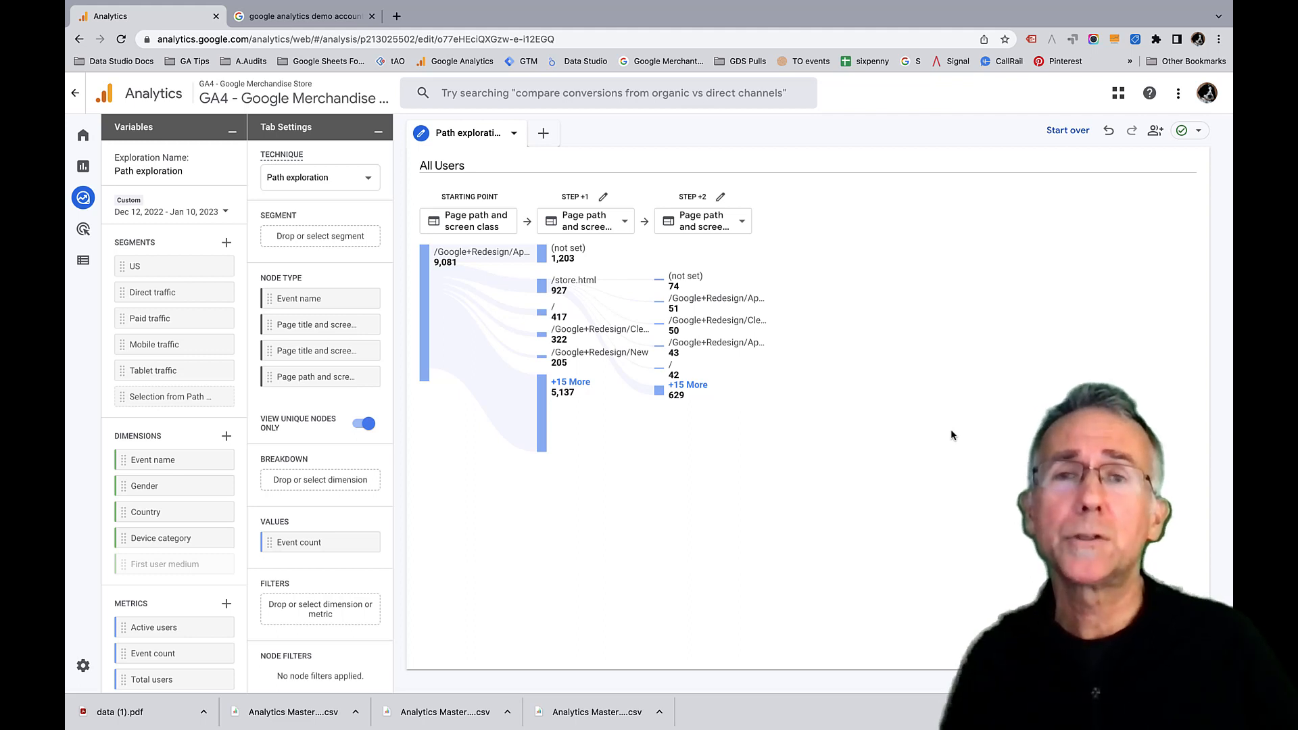
{"action": "mouse_move", "coordinate": [863, 161]}
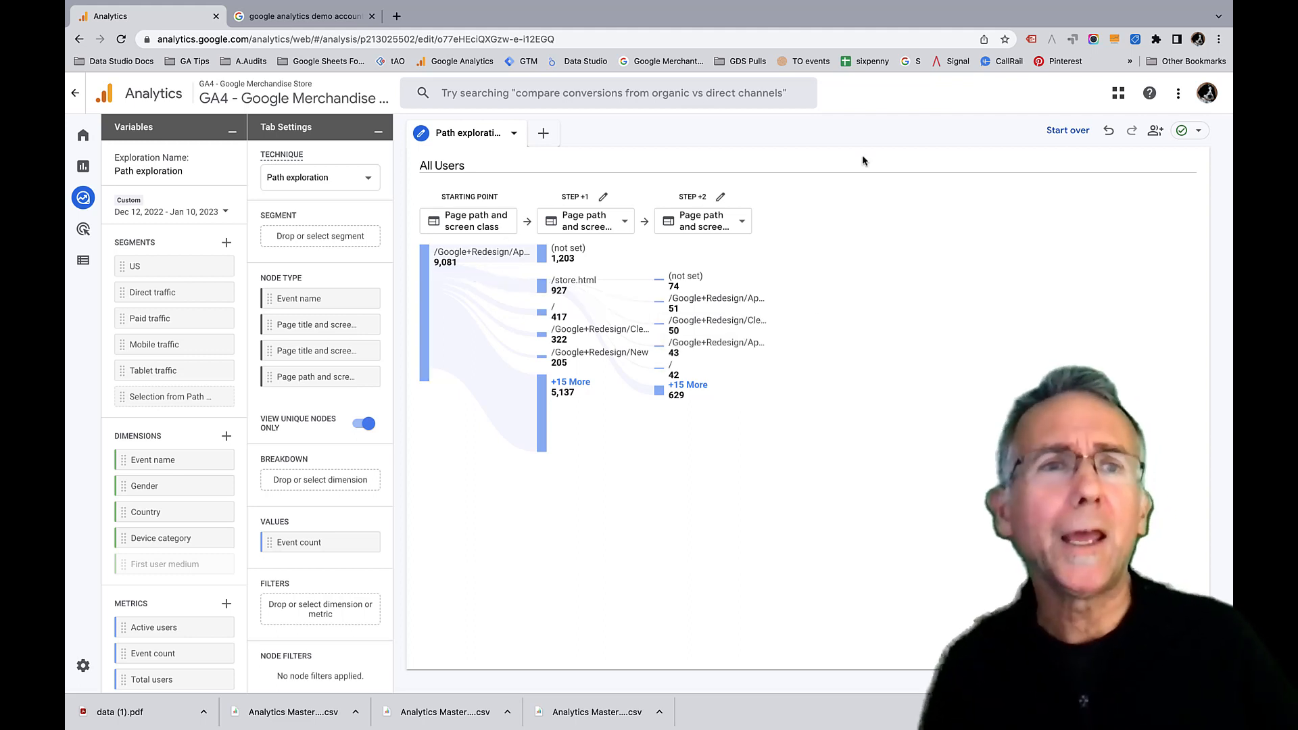
{"action": "left_click", "coordinate": [1066, 129]}
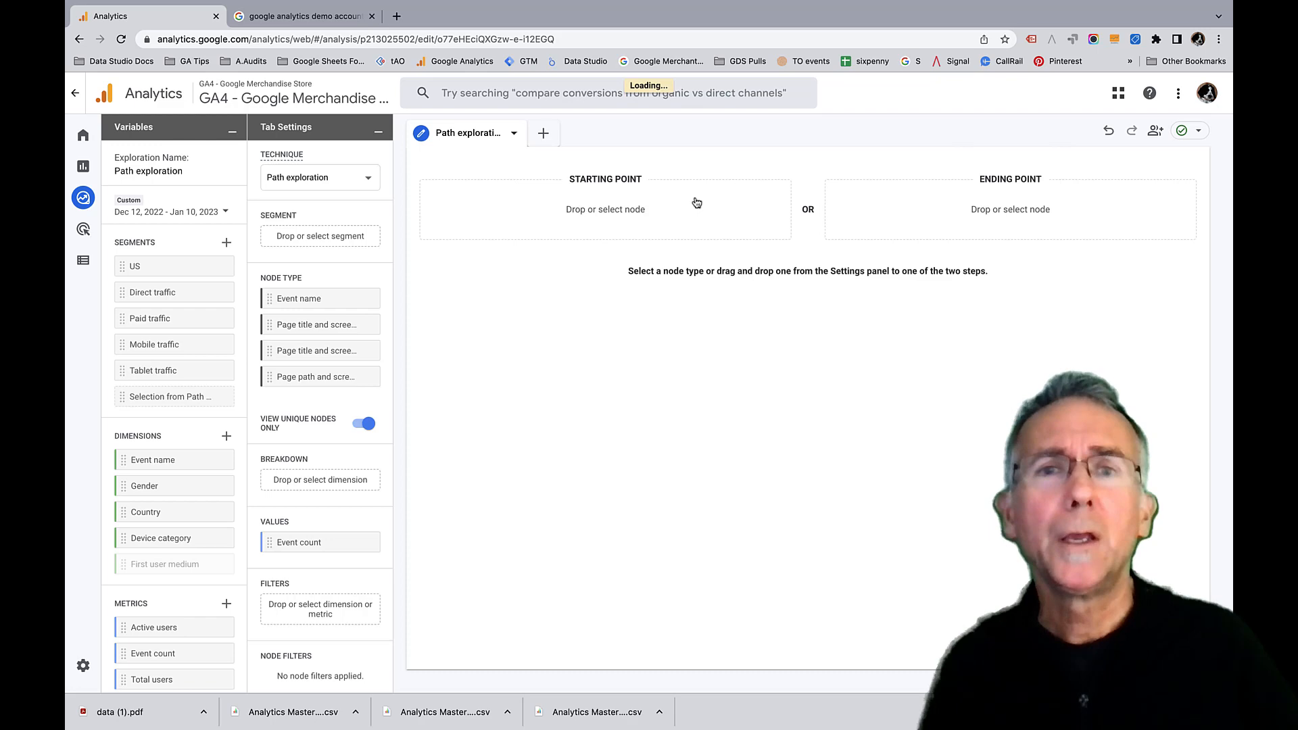
Start at Event name session_start, set Step +1 to Page path and screen class, and edit its nodes
{"action": "left_click", "coordinate": [604, 209]}
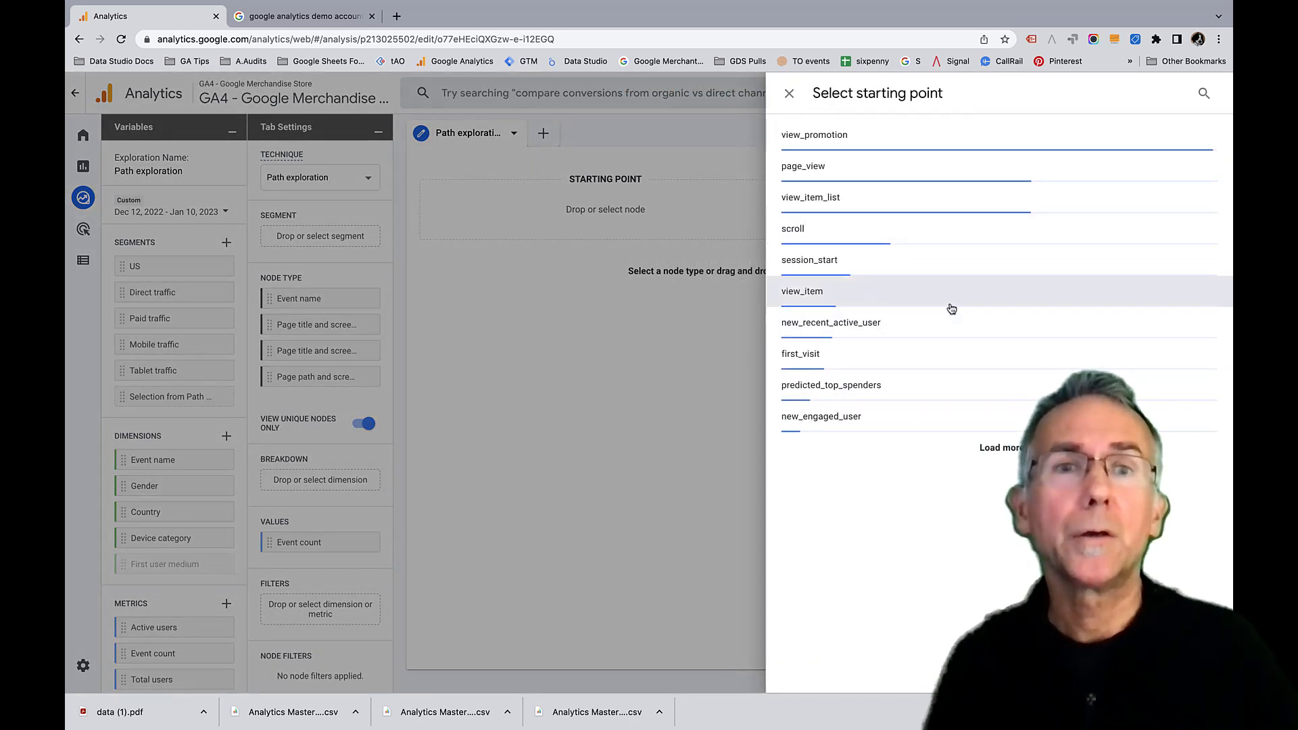
{"action": "left_click", "coordinate": [802, 291]}
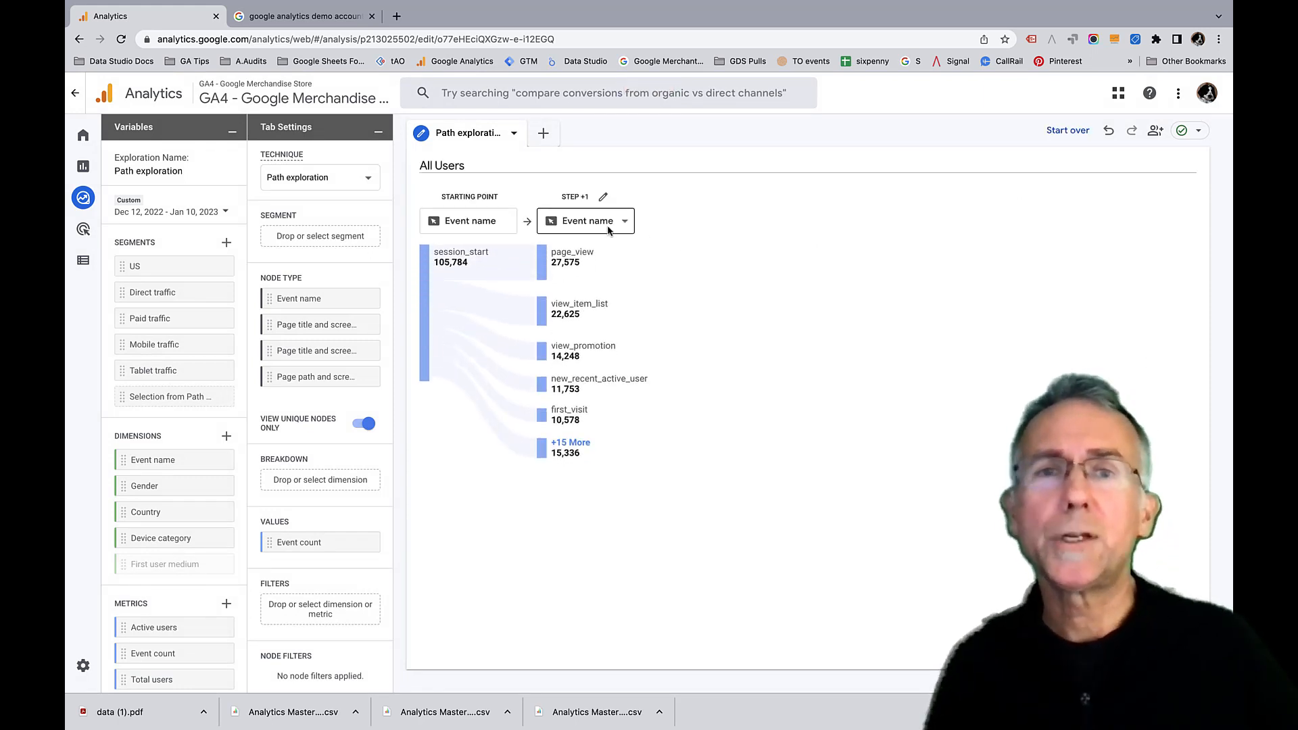
{"action": "left_click", "coordinate": [586, 221]}
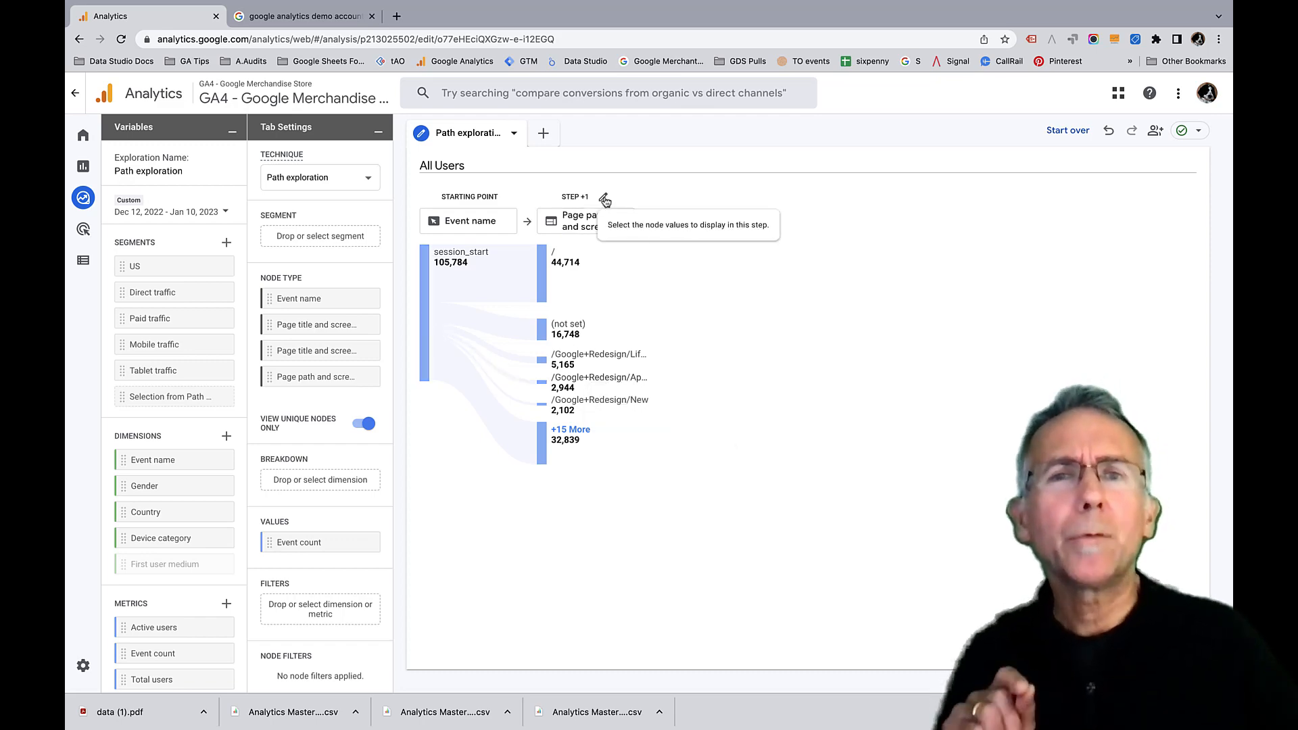
{"action": "left_click", "coordinate": [606, 200]}
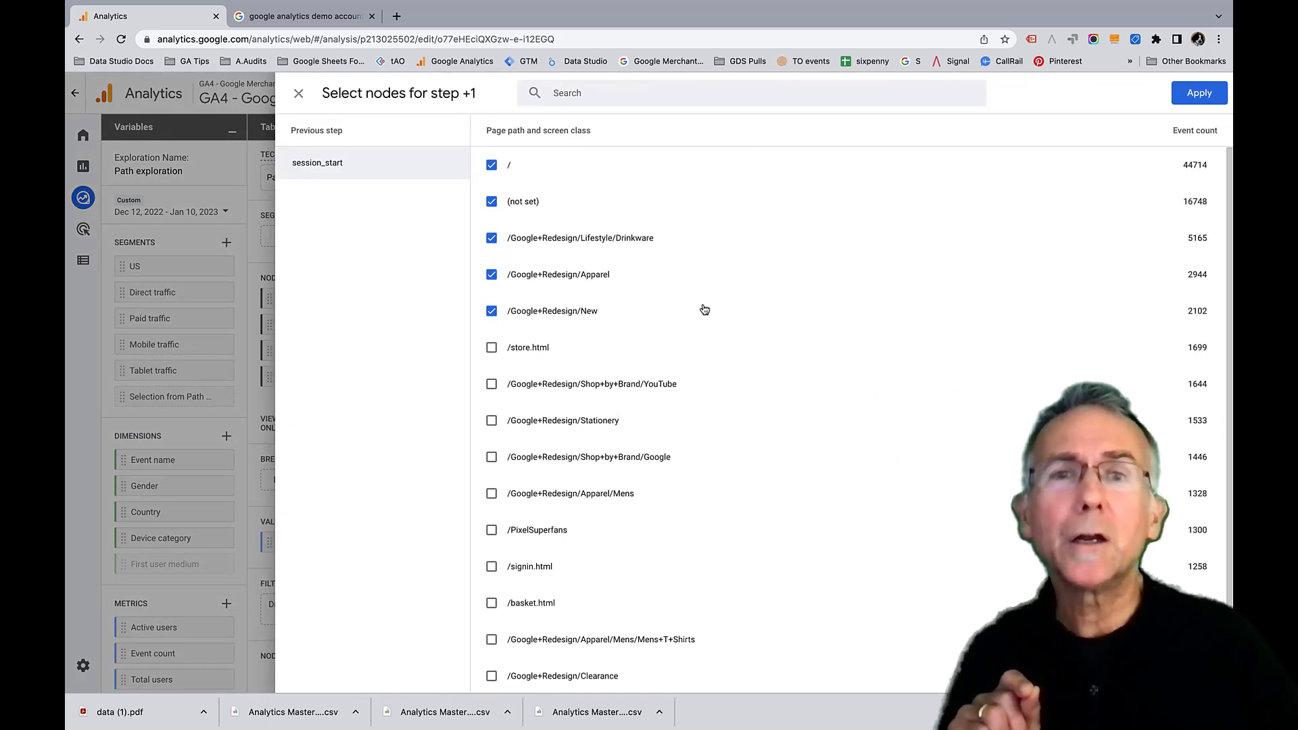
Search 'Ap' in the node selector, untick Apparel and tick /Google+Redesign/Apparel/Mens
{"action": "scroll", "scroll_direction": "down", "scroll_amount": 3}
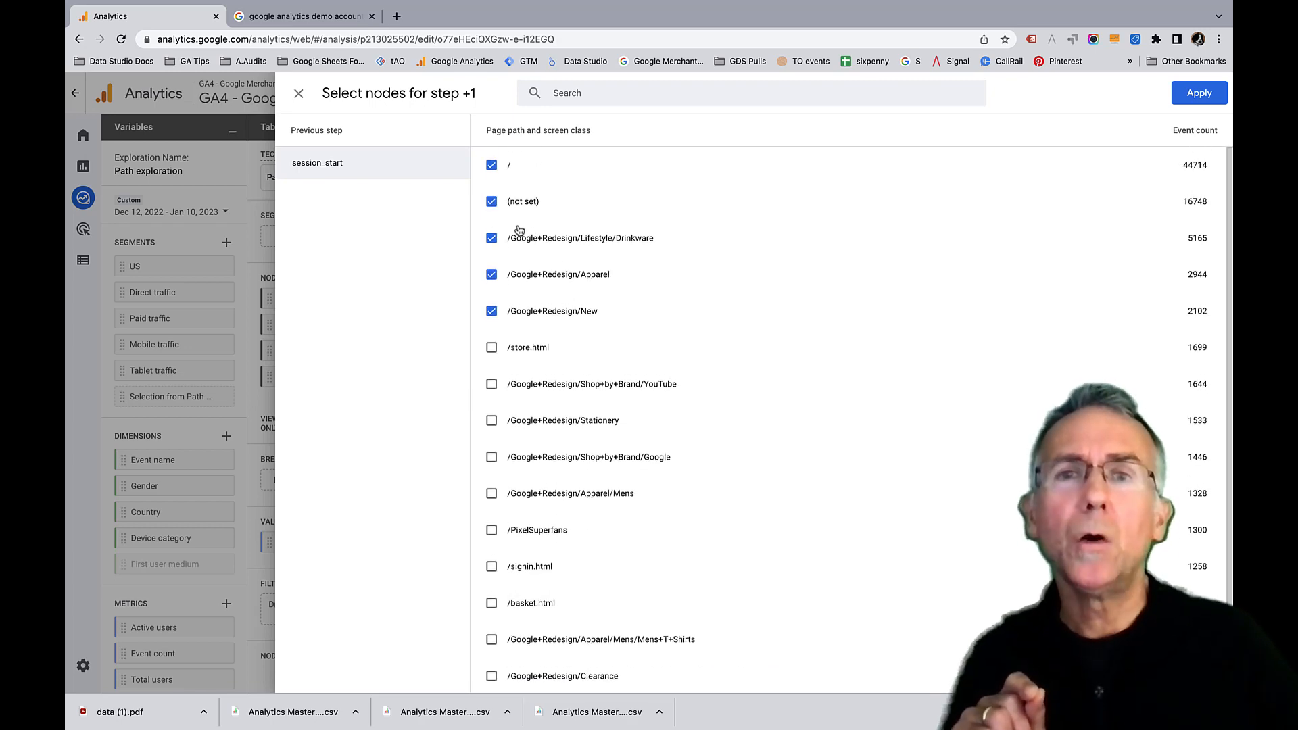
{"action": "scroll", "scroll_direction": "down", "scroll_amount": 3}
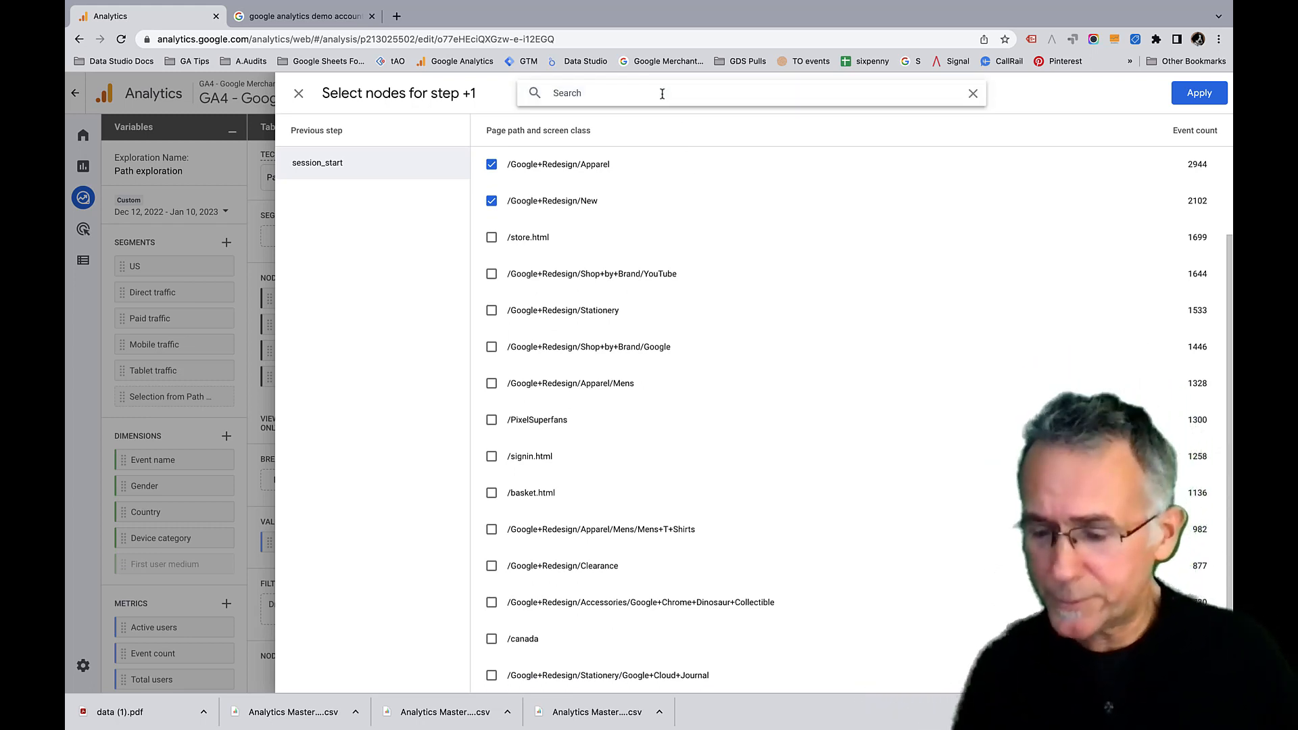
{"action": "type", "text": "App"}
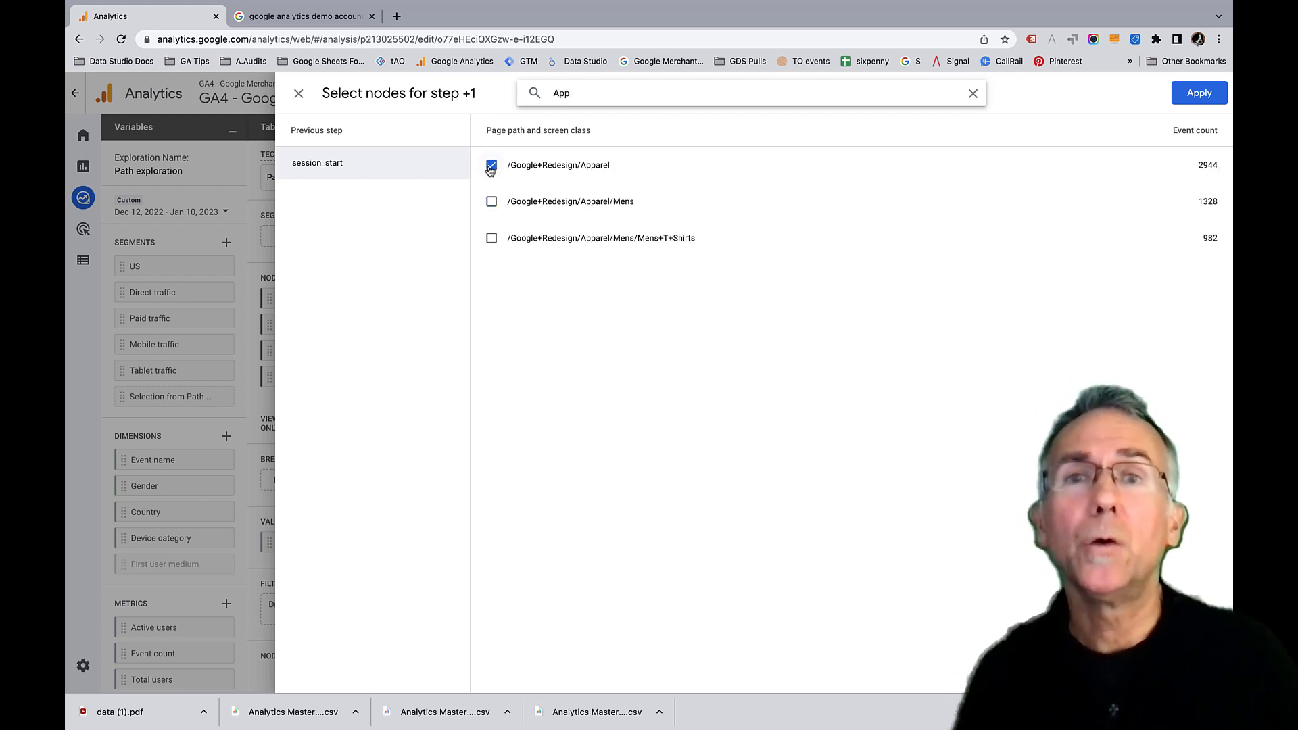
{"action": "left_click", "coordinate": [490, 165]}
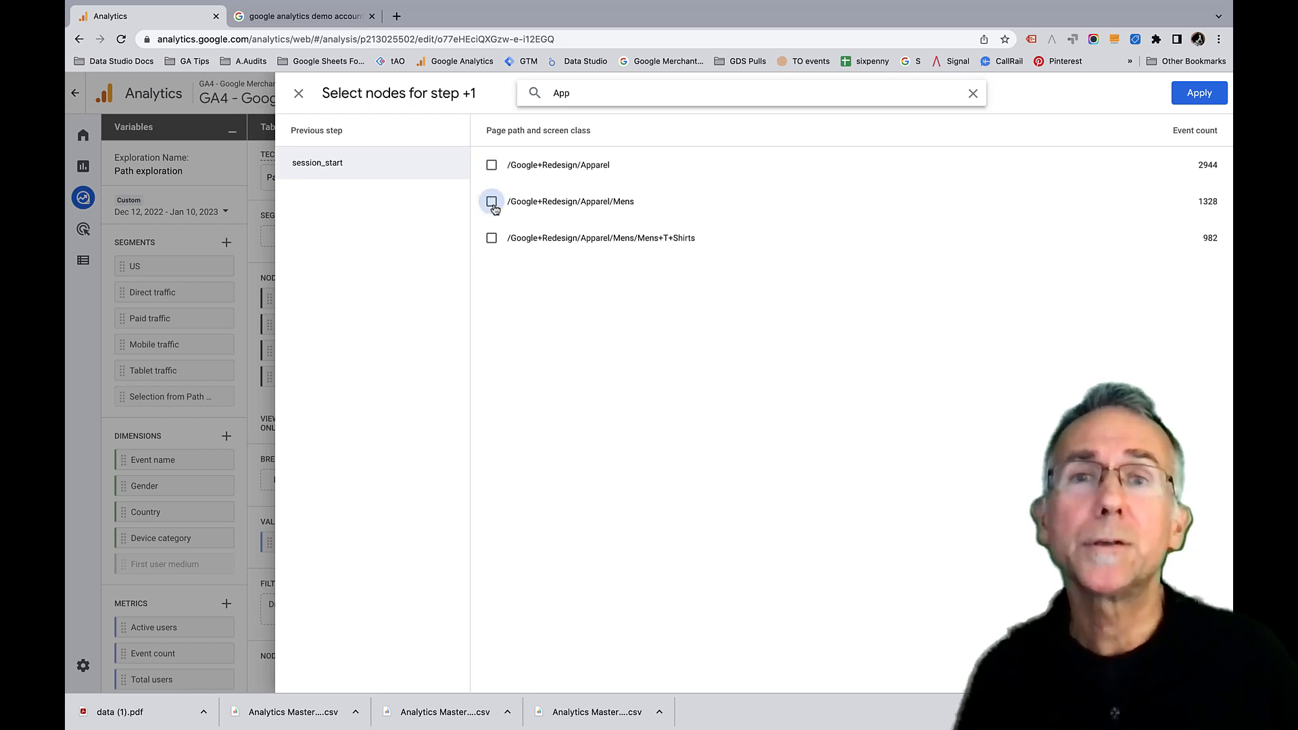
{"action": "left_click", "coordinate": [297, 94]}
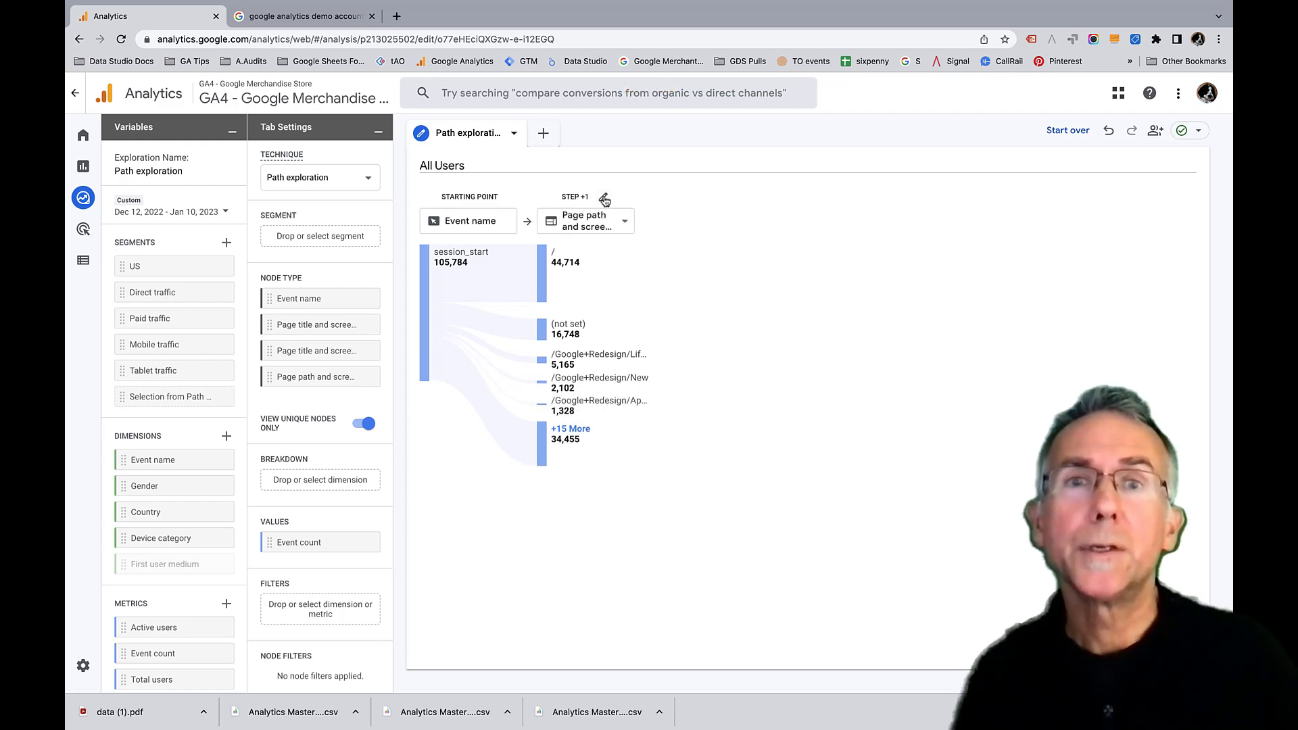
Reopen the Step +1 node selector and untick /, Drinkware and New
{"action": "left_click", "coordinate": [604, 200]}
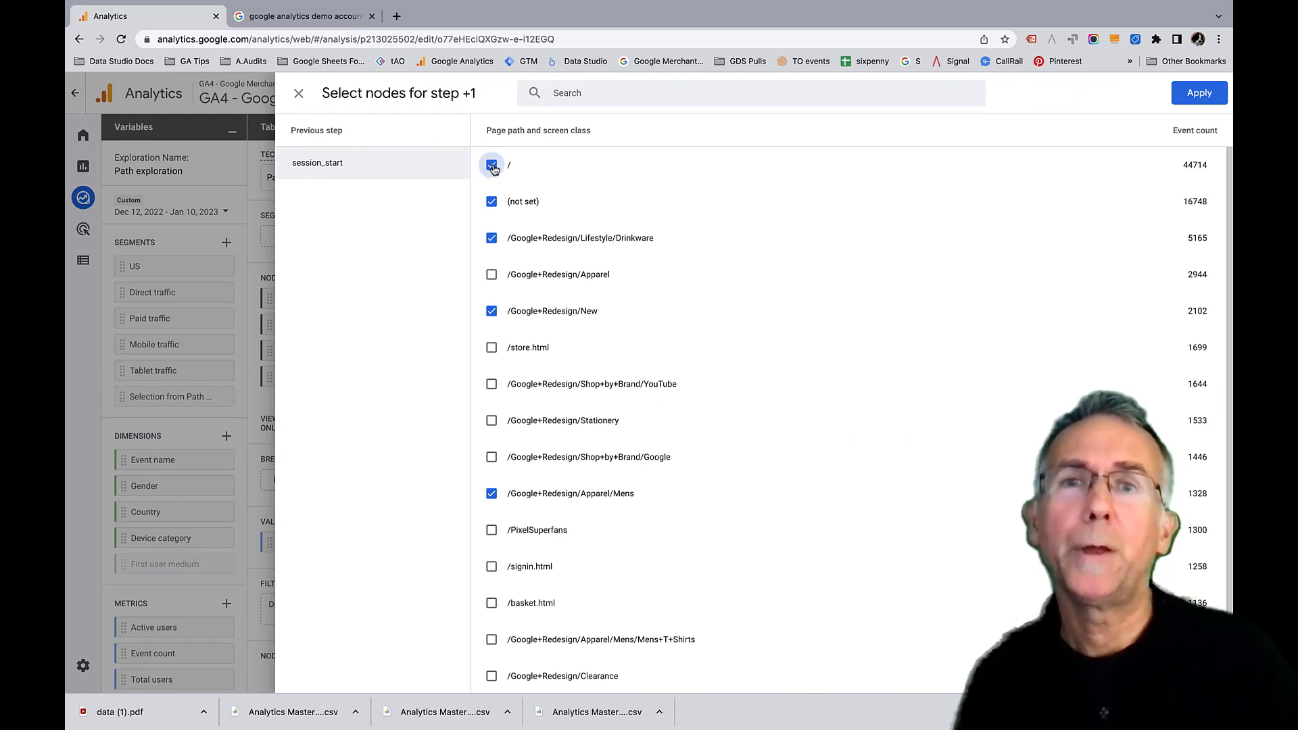
{"action": "left_click", "coordinate": [491, 165]}
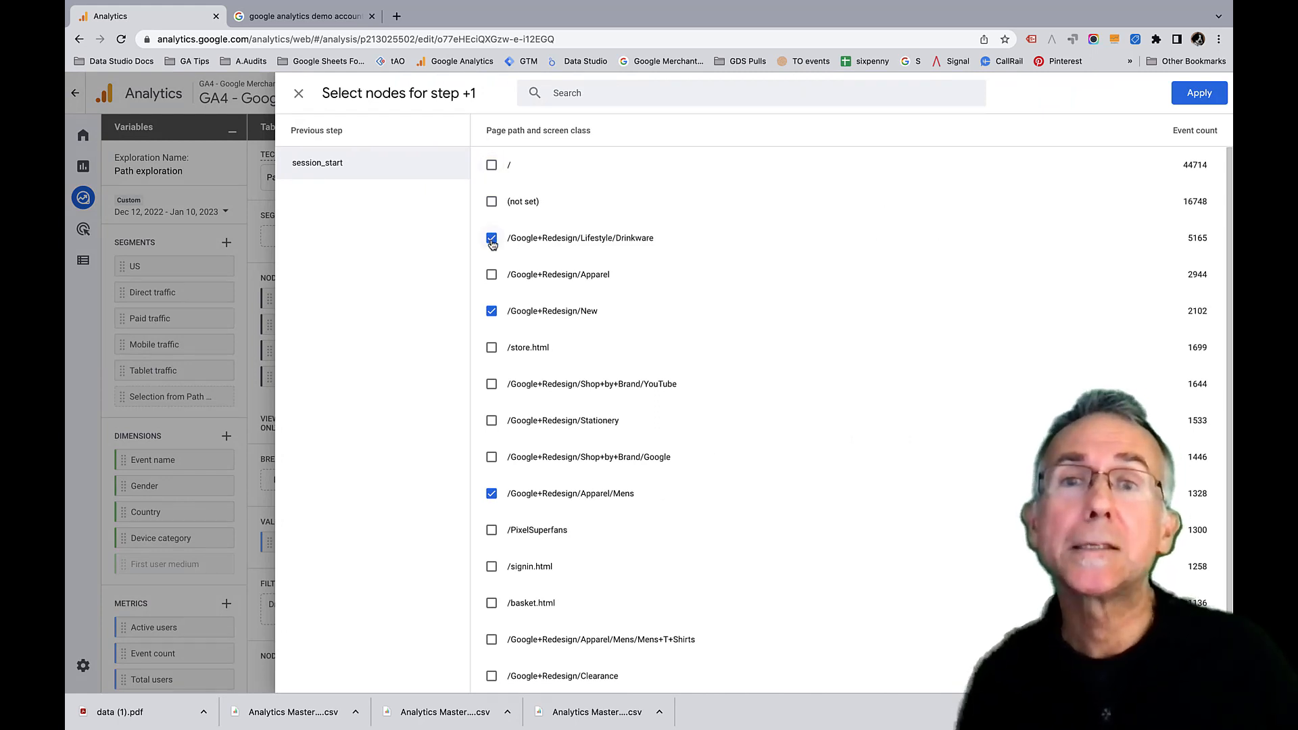
{"action": "left_click", "coordinate": [491, 311]}
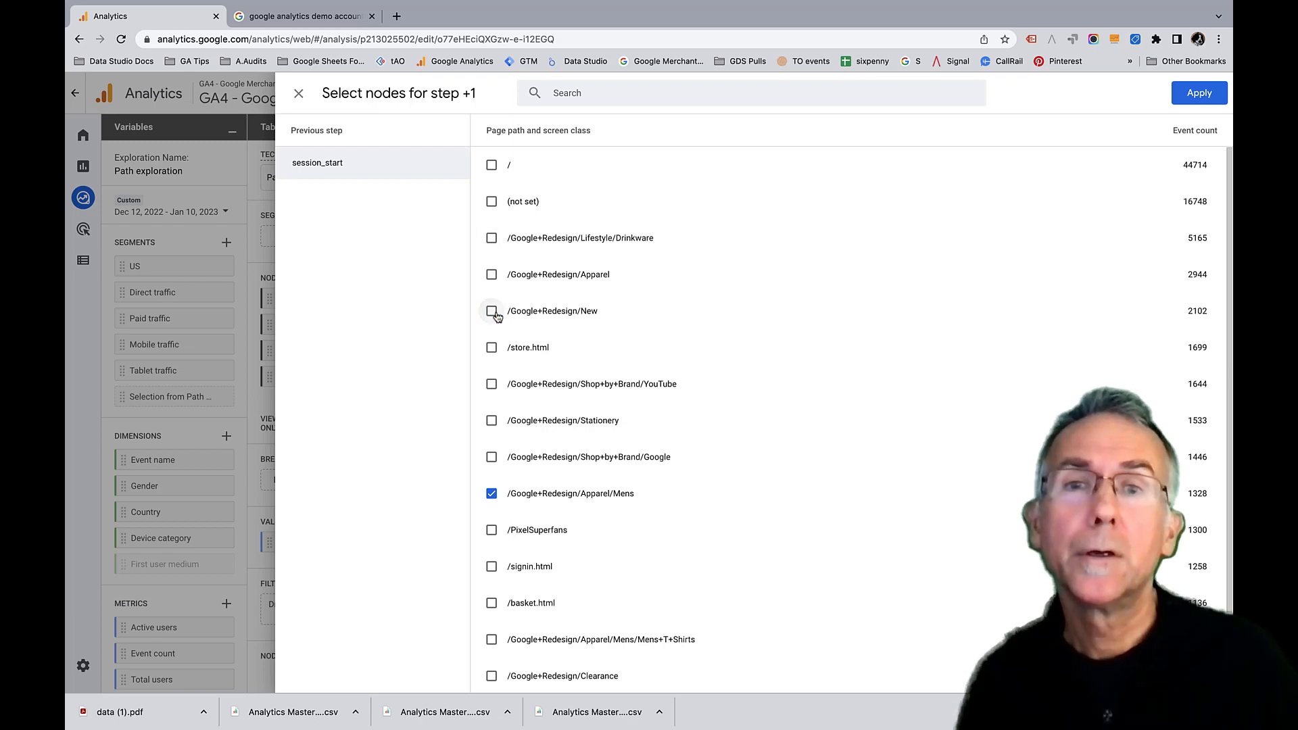
{"action": "left_click", "coordinate": [1198, 93]}
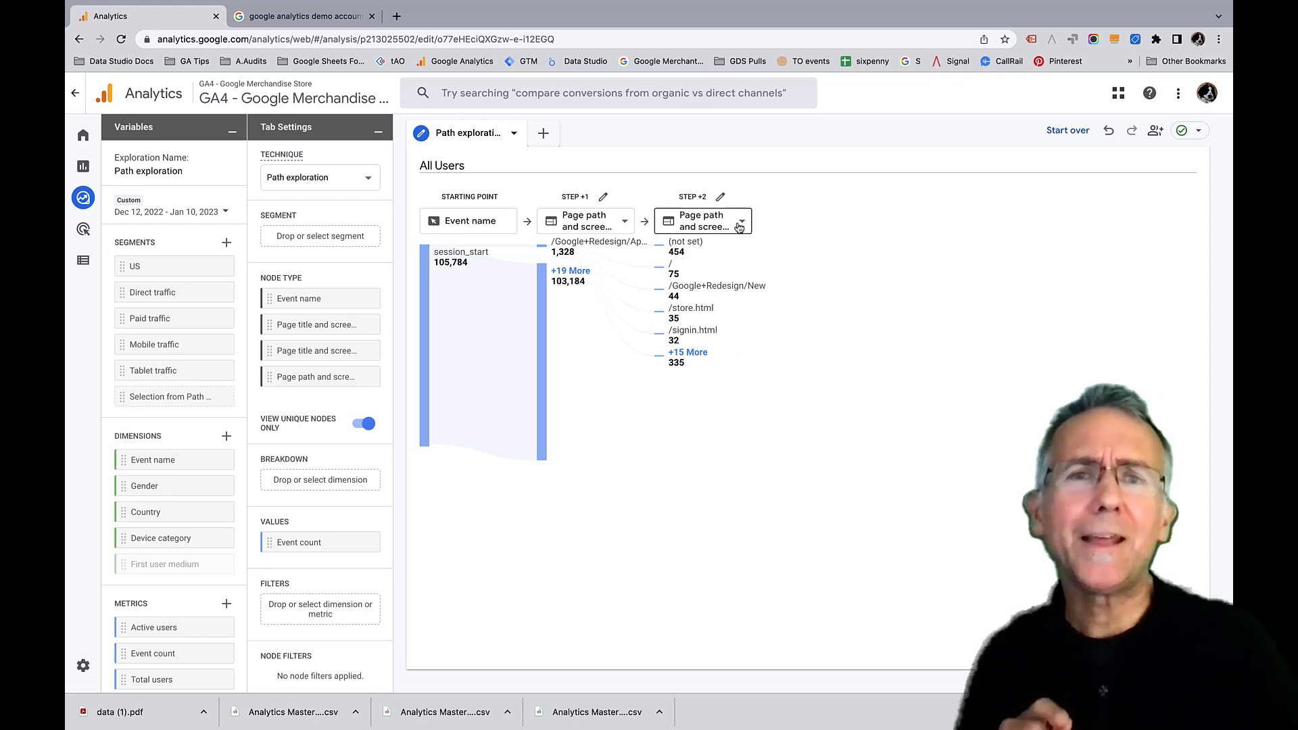
Check the Step +2 node type dropdown after the Apparel Mens page
{"action": "left_click", "coordinate": [701, 221]}
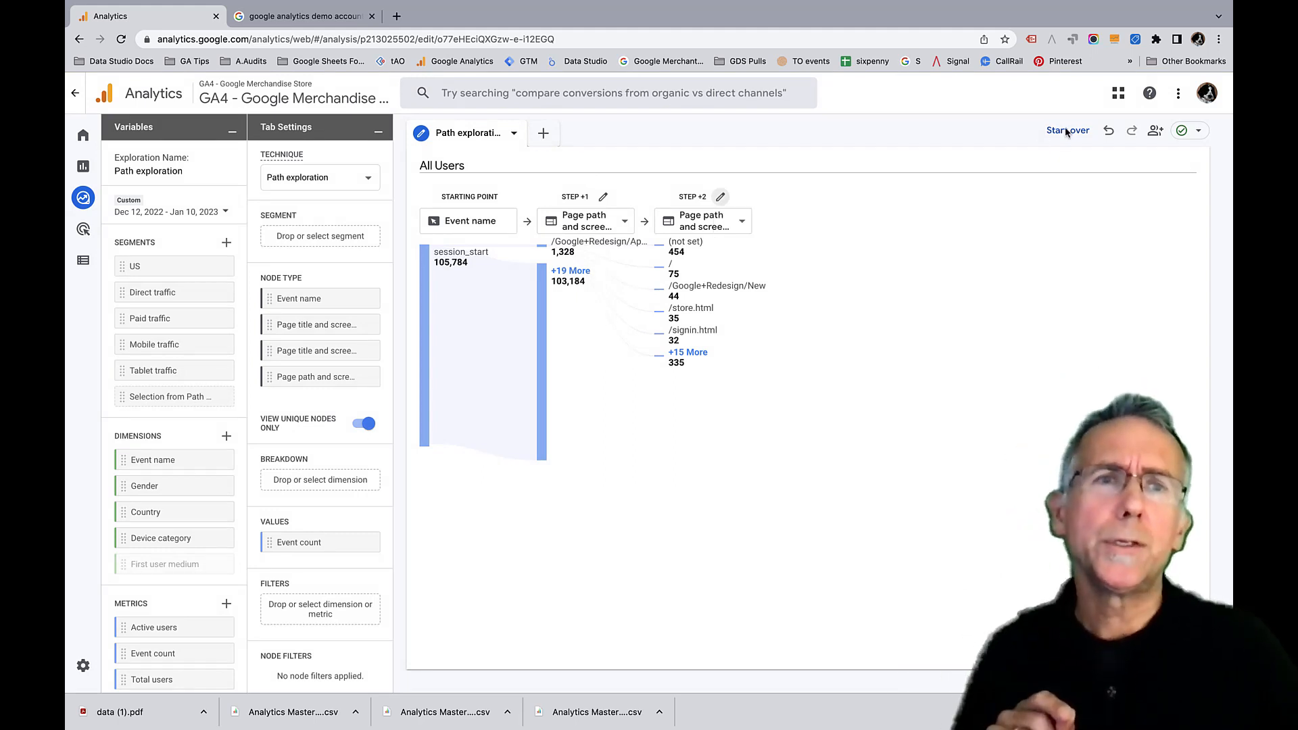
Start over with an ending point of Event name add_to_cart, building a backward path
{"action": "left_click", "coordinate": [1067, 130]}
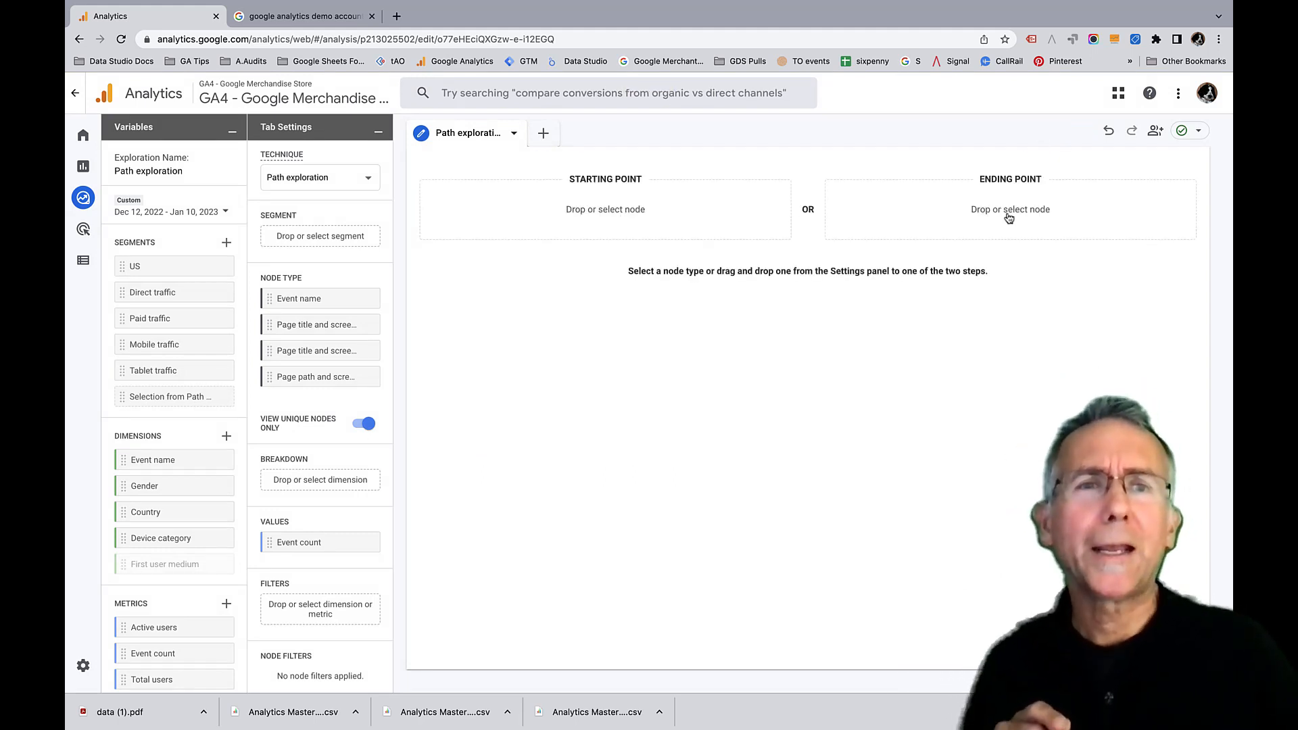
{"action": "left_click", "coordinate": [1009, 208]}
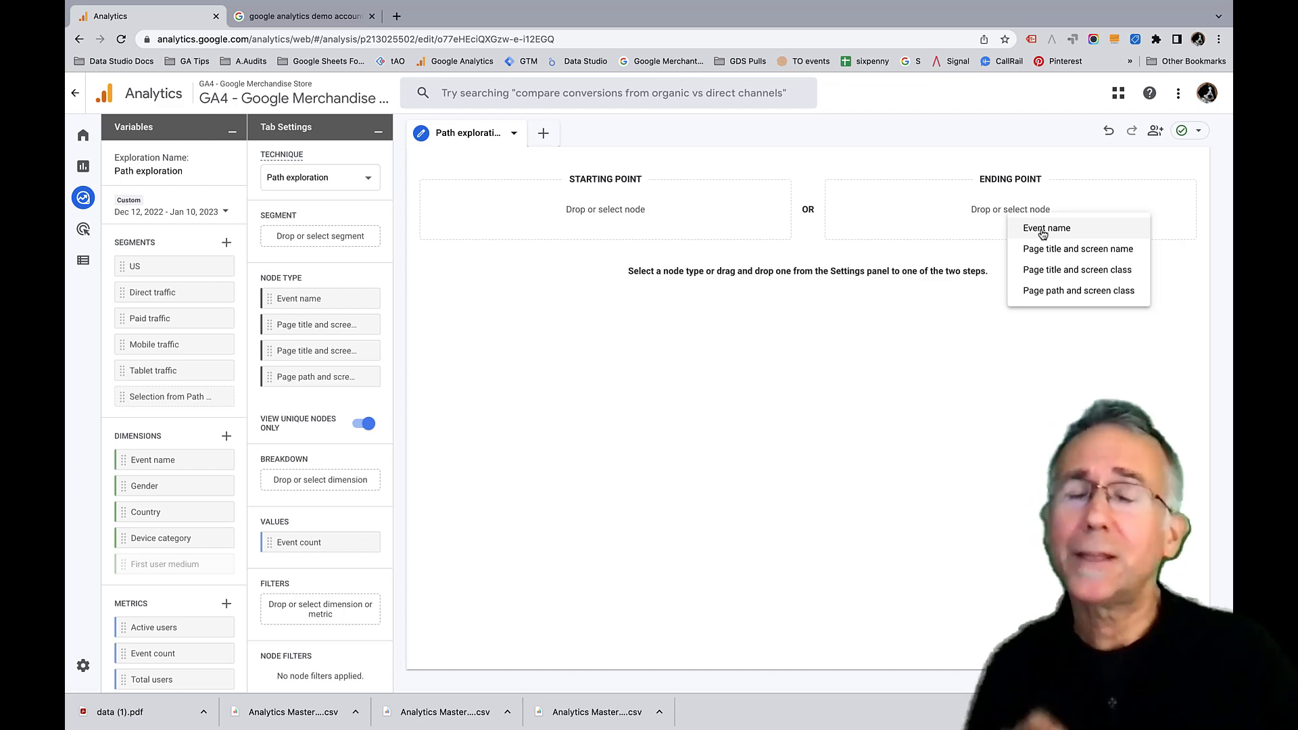
{"action": "left_click", "coordinate": [1045, 227]}
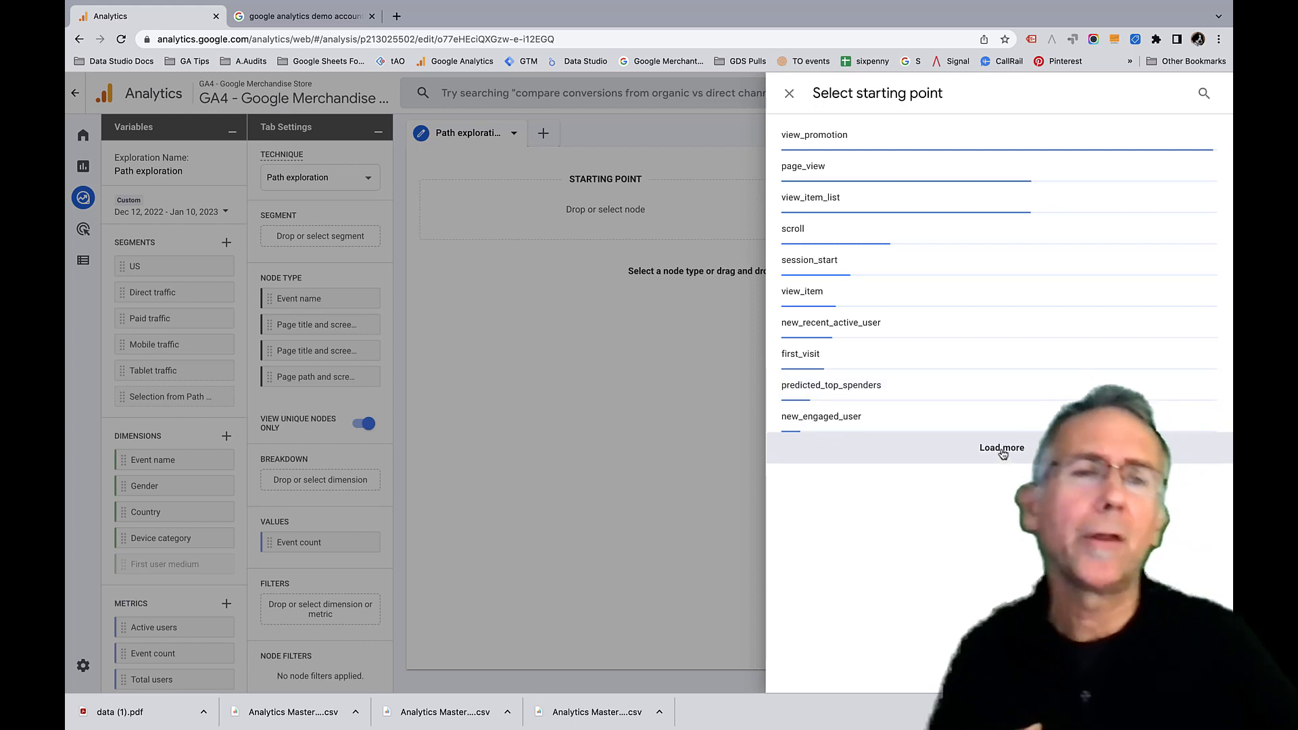
{"action": "left_click", "coordinate": [1001, 448]}
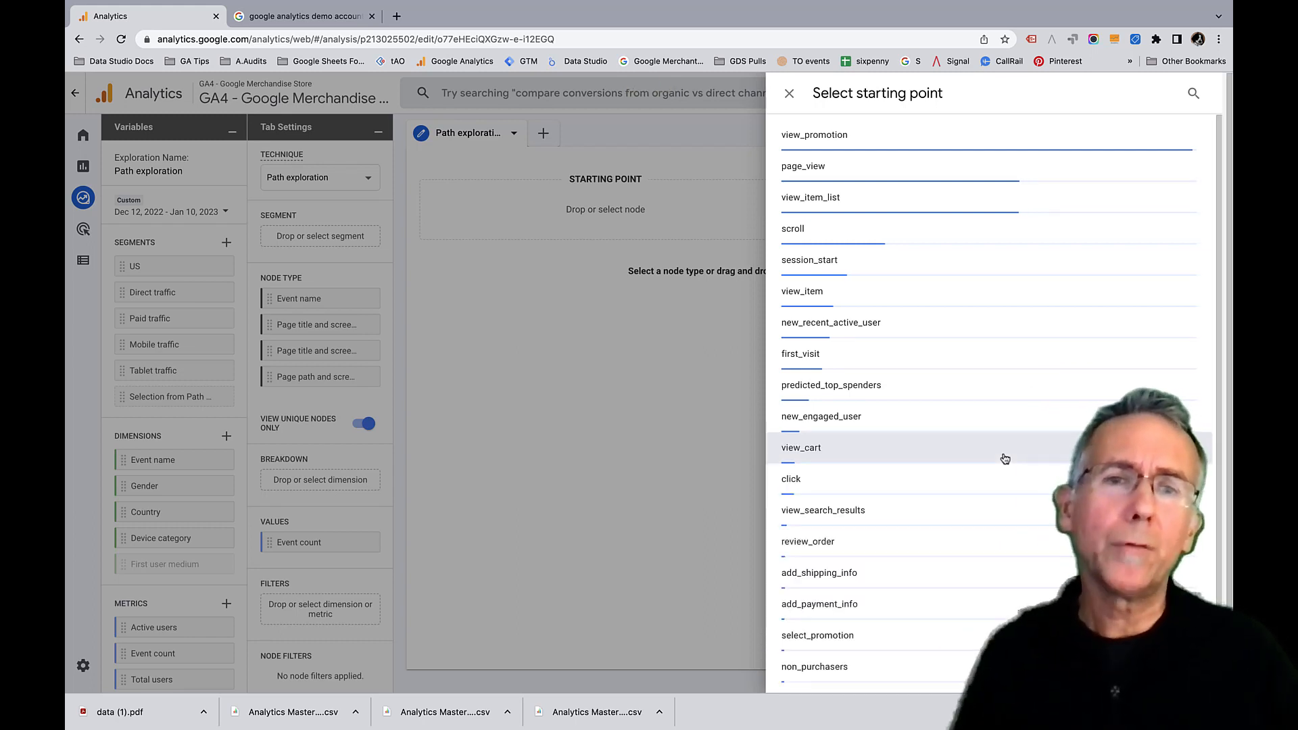
{"action": "scroll", "scroll_direction": "down", "scroll_amount": 3}
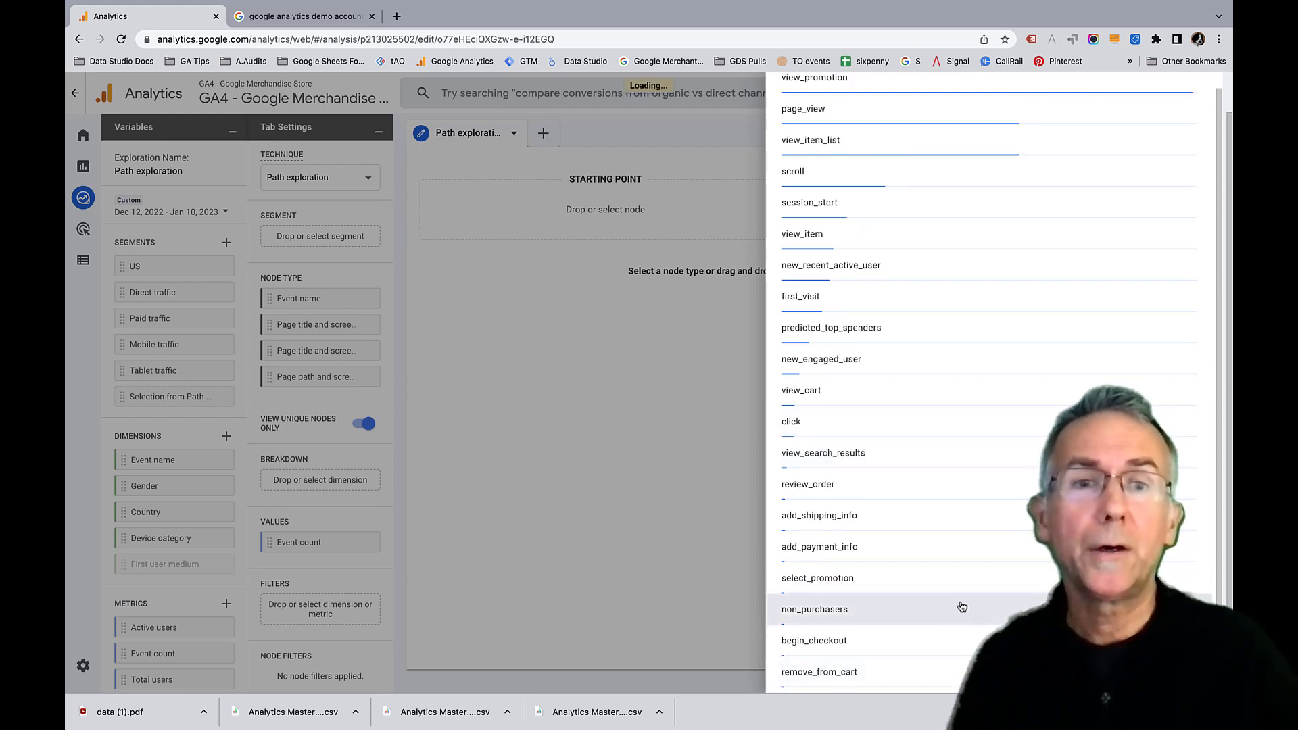
{"action": "scroll", "scroll_direction": "down", "scroll_amount": 3}
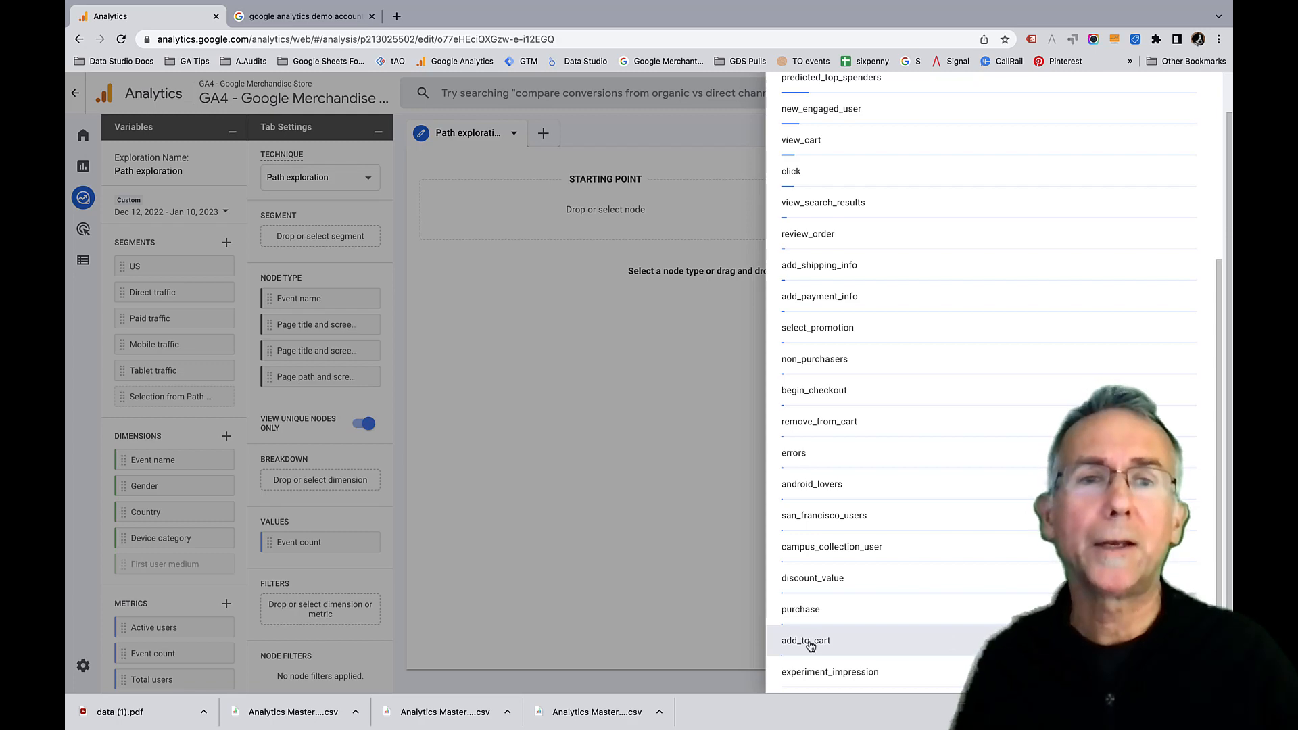
{"action": "left_click", "coordinate": [804, 640]}
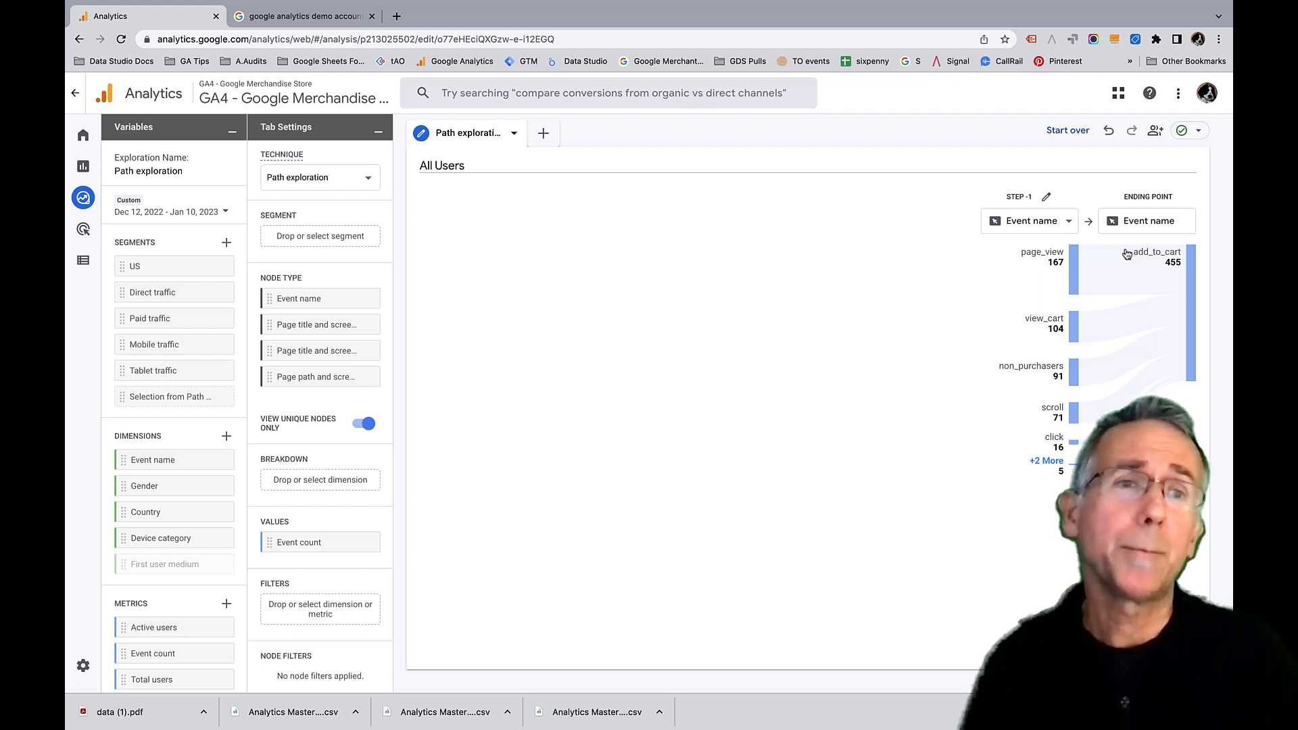
Switch the Step -1 node type before add_to_cart to Page path and screen class
{"action": "left_click", "coordinate": [1029, 221]}
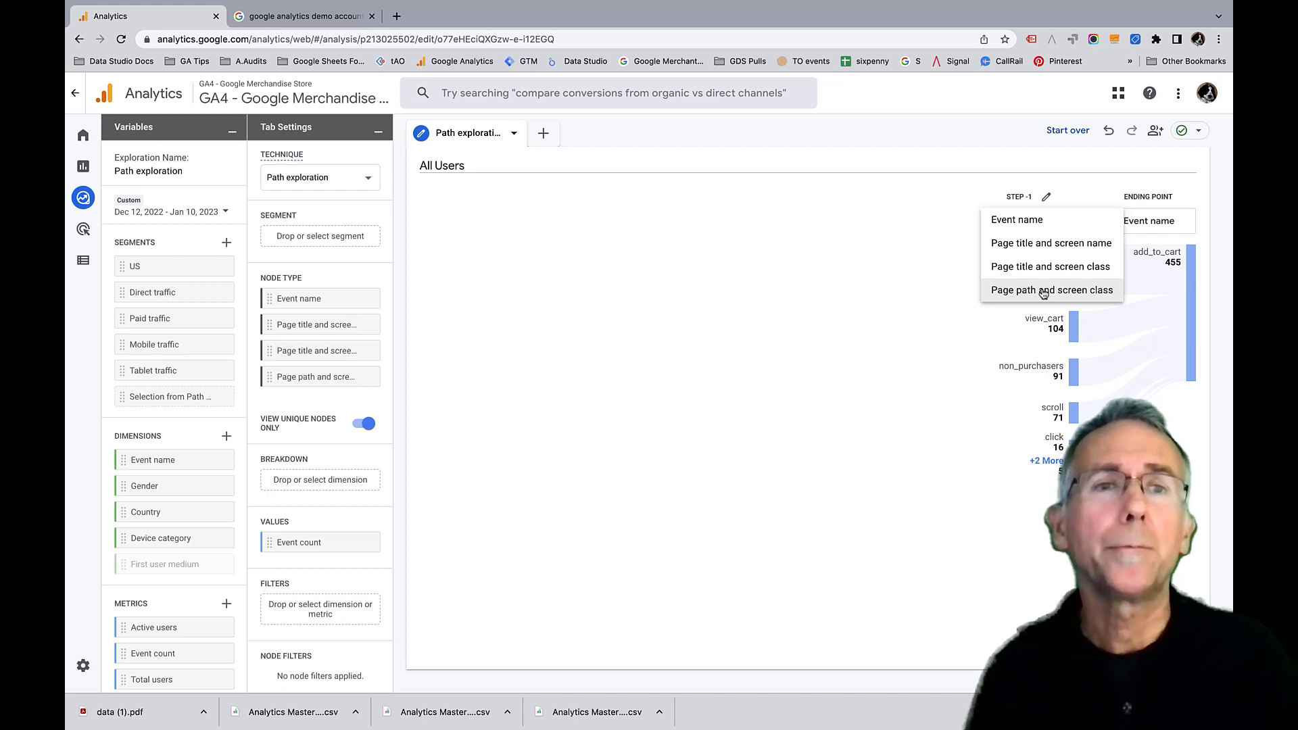
{"action": "left_click", "coordinate": [1052, 290]}
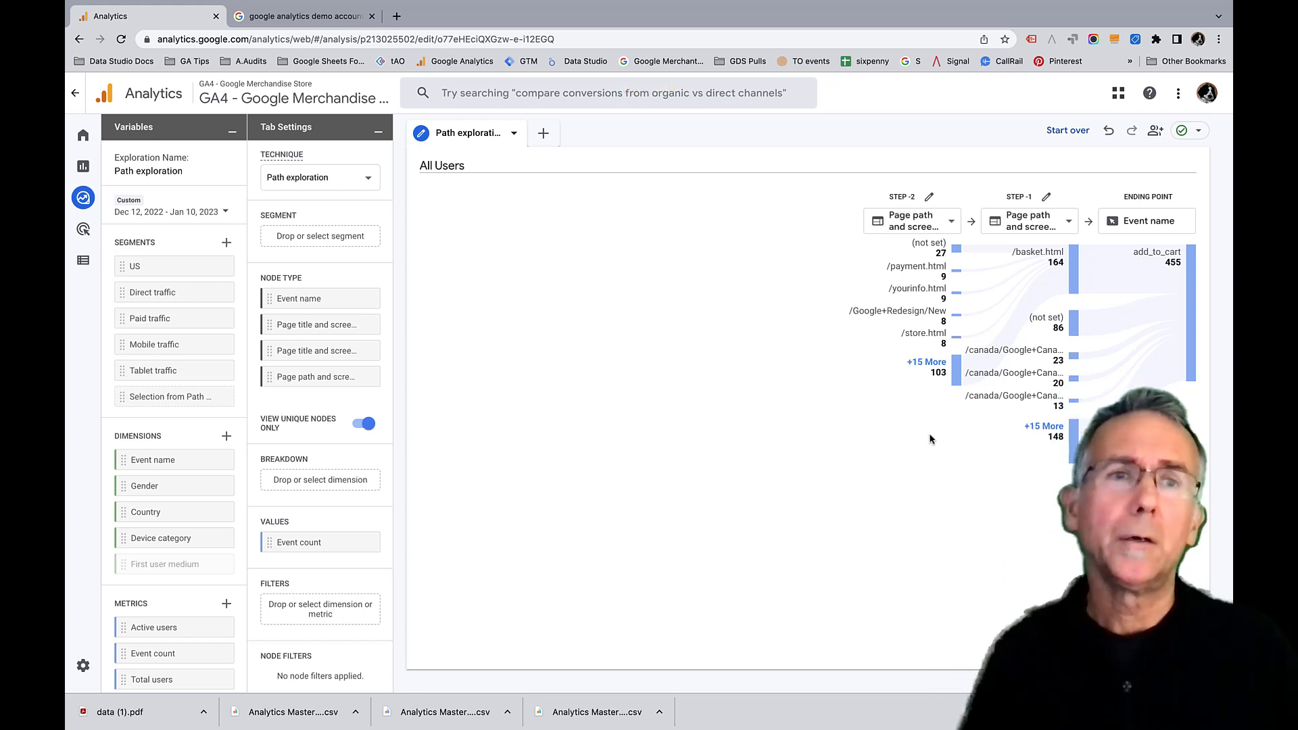
{"action": "mouse_move", "coordinate": [1002, 484]}
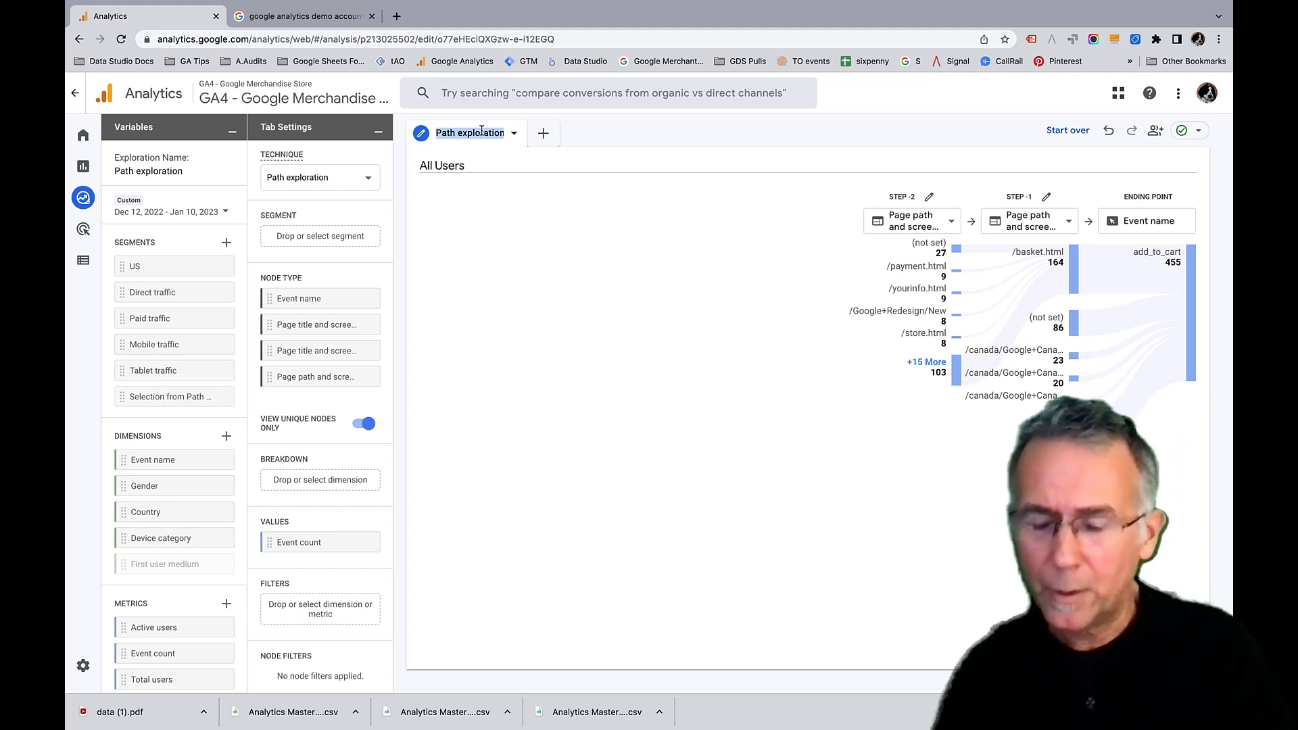
Rename the exploration tab to 'add to cart funnel'
{"action": "type", "text": "a"}
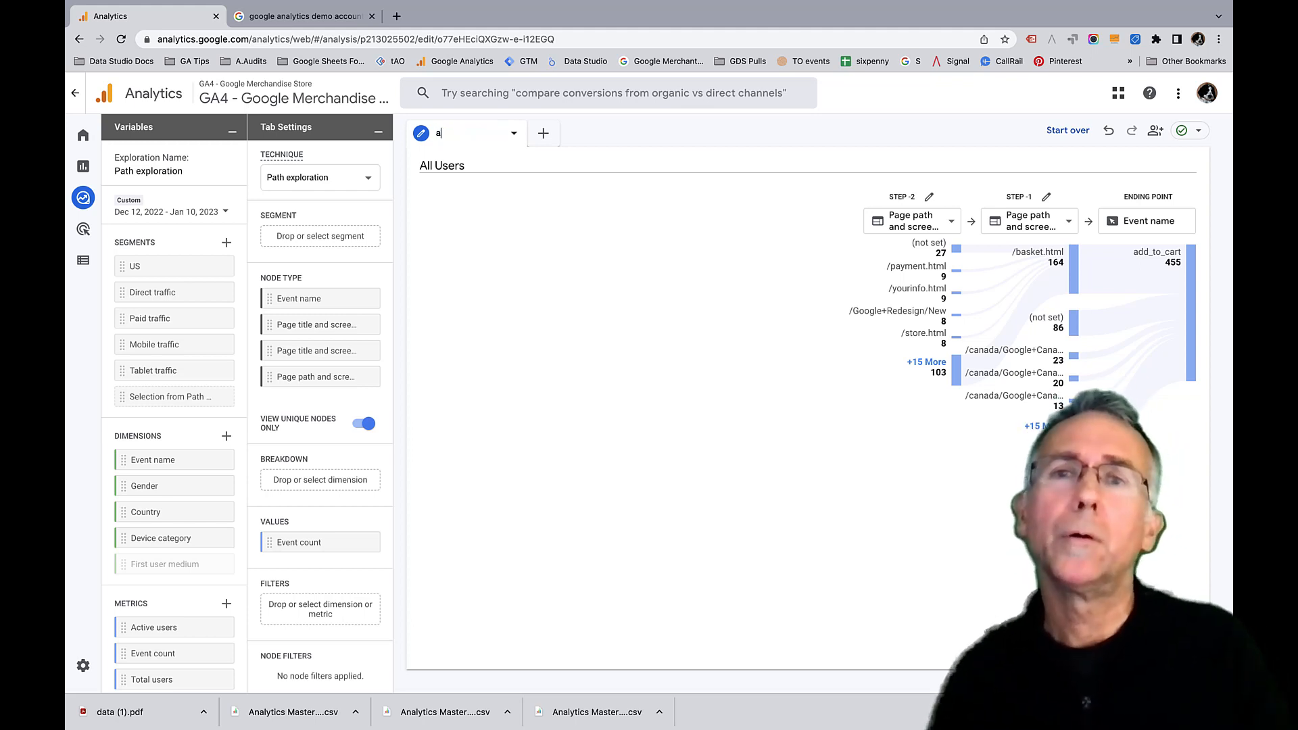
{"action": "type", "text": "dd to"}
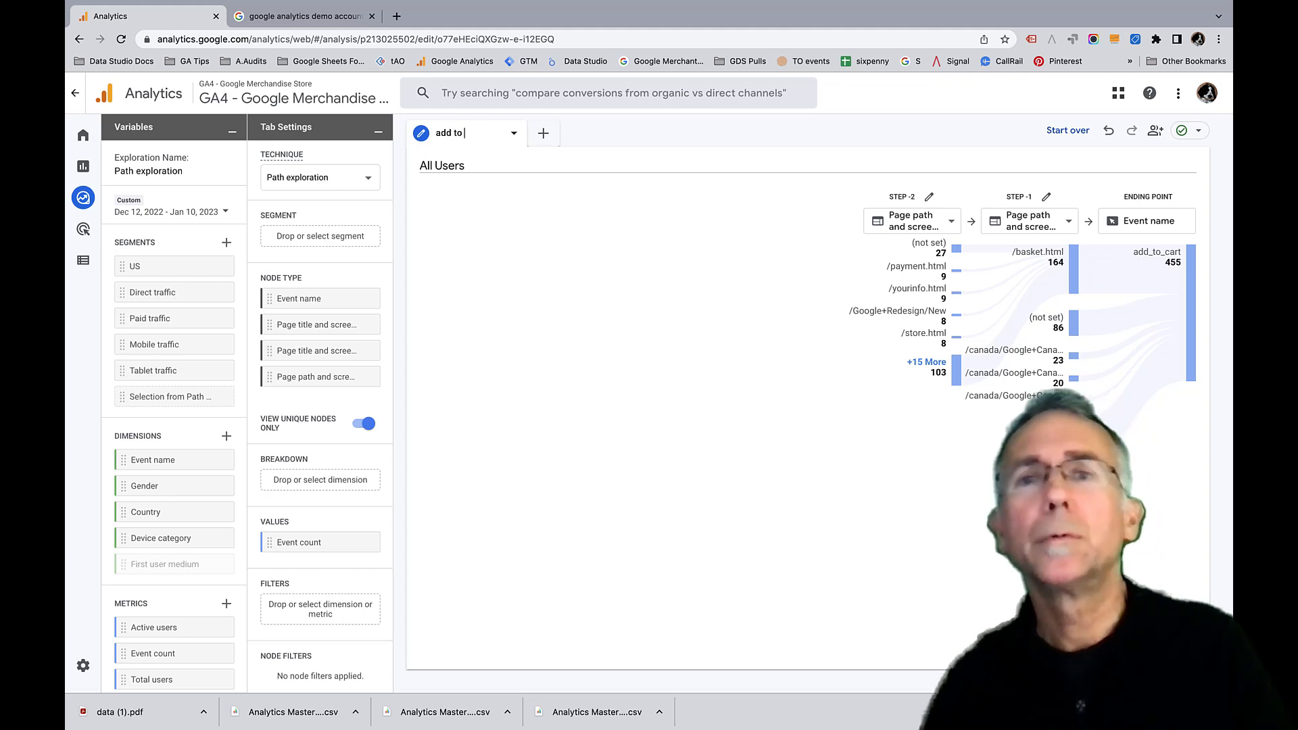
{"action": "type", "text": "cart funnel"}
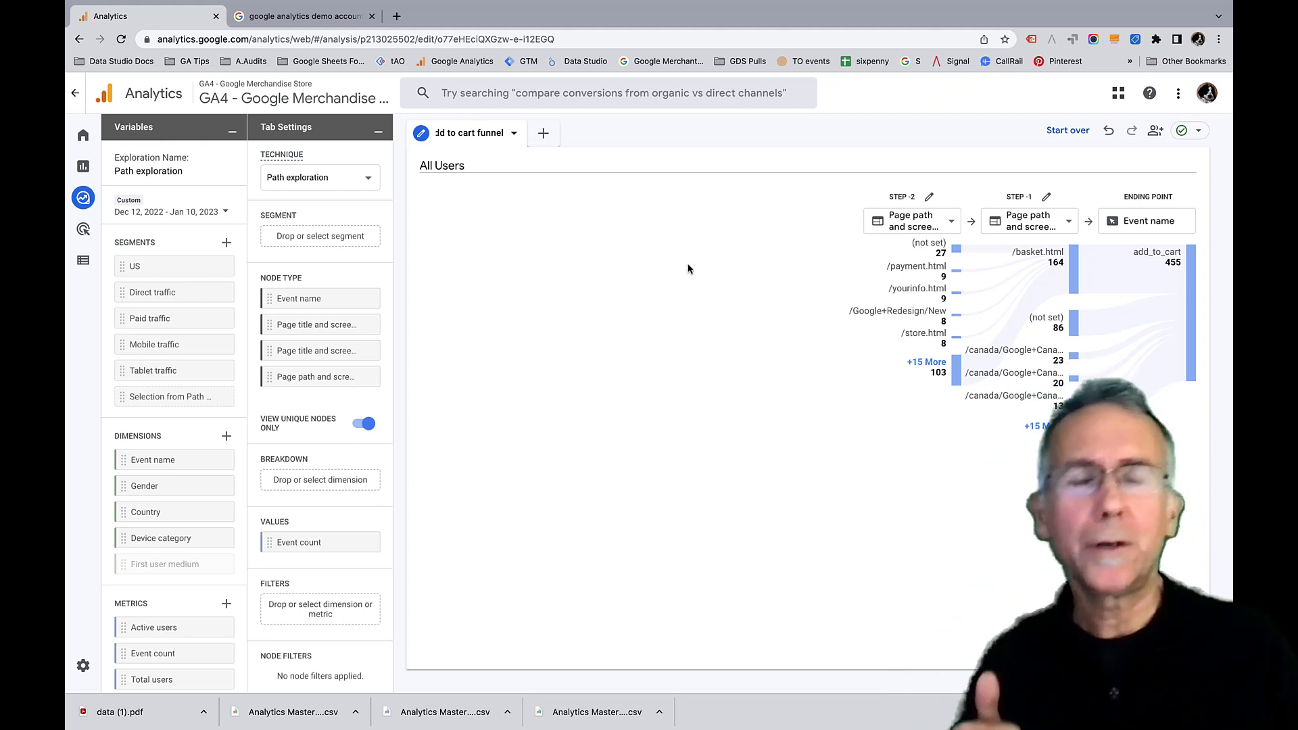
{"action": "mouse_move", "coordinate": [701, 266]}
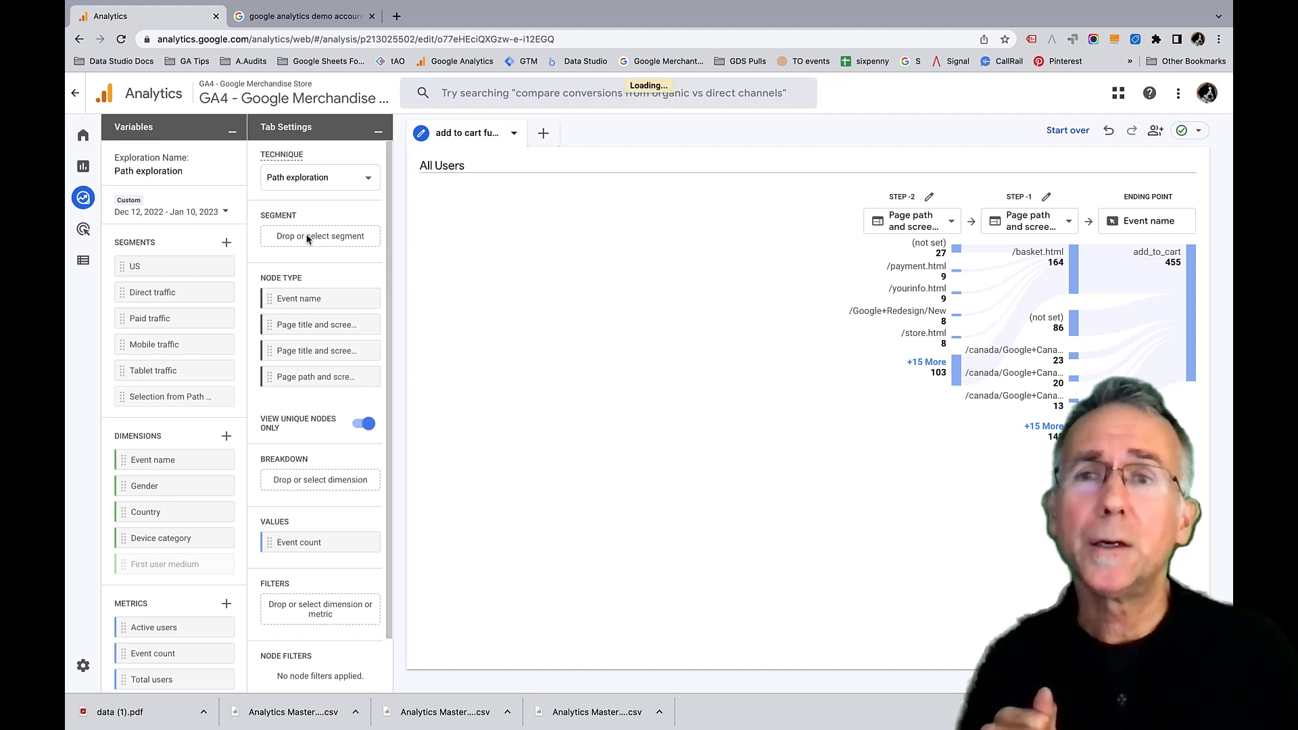
Apply the Paid traffic segment to the tab so the path reloads for paid visitors only
{"action": "left_click", "coordinate": [320, 235]}
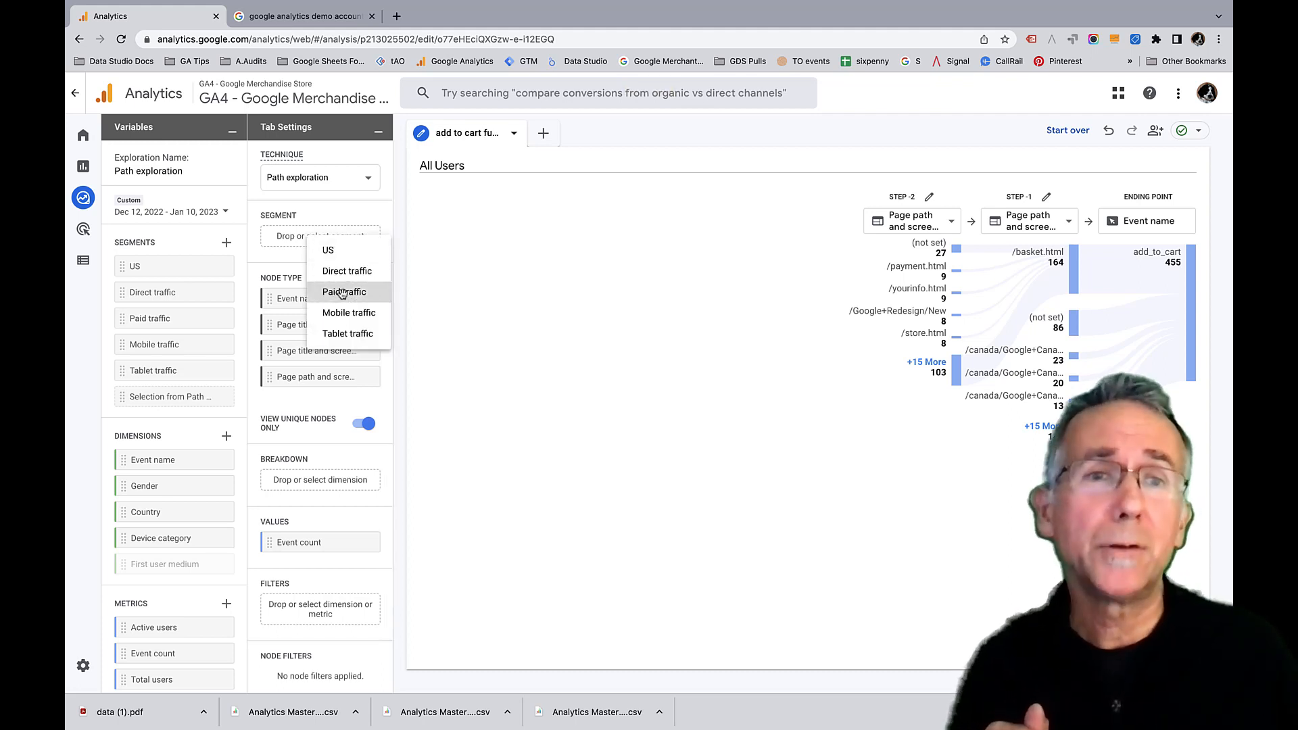
{"action": "left_click", "coordinate": [343, 292]}
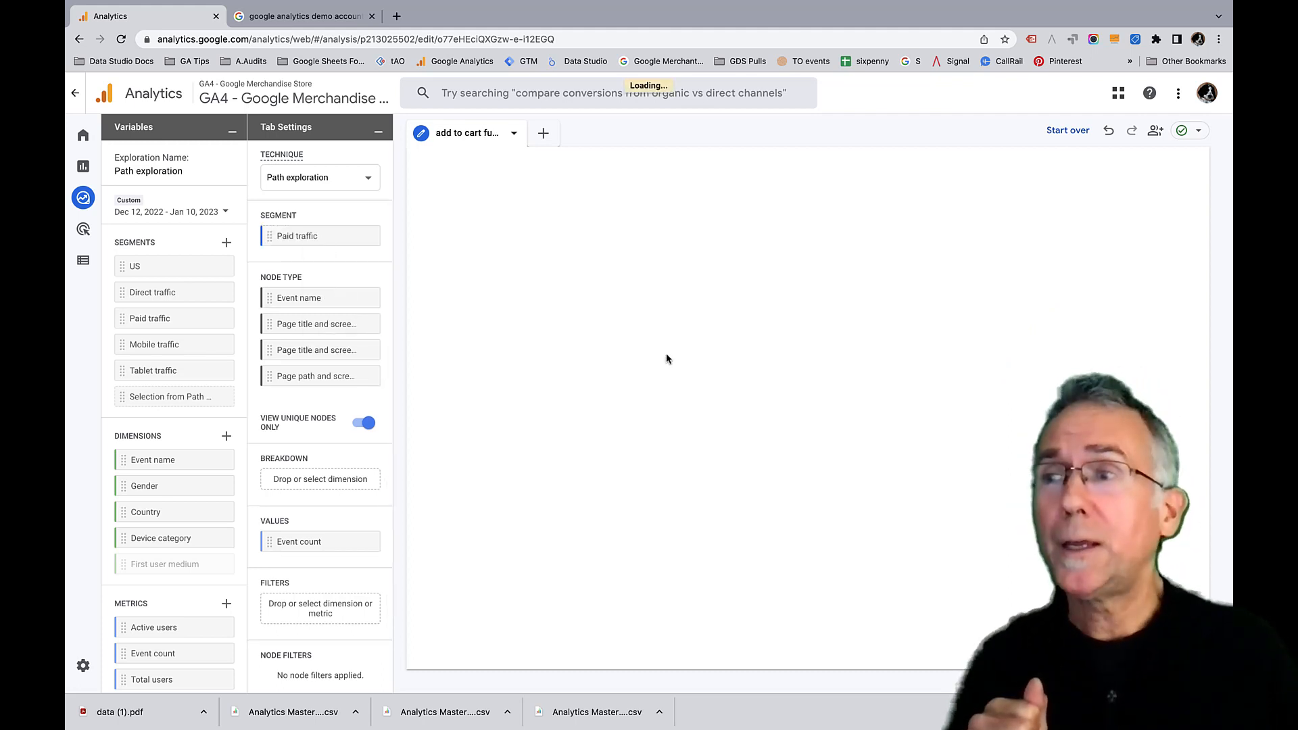